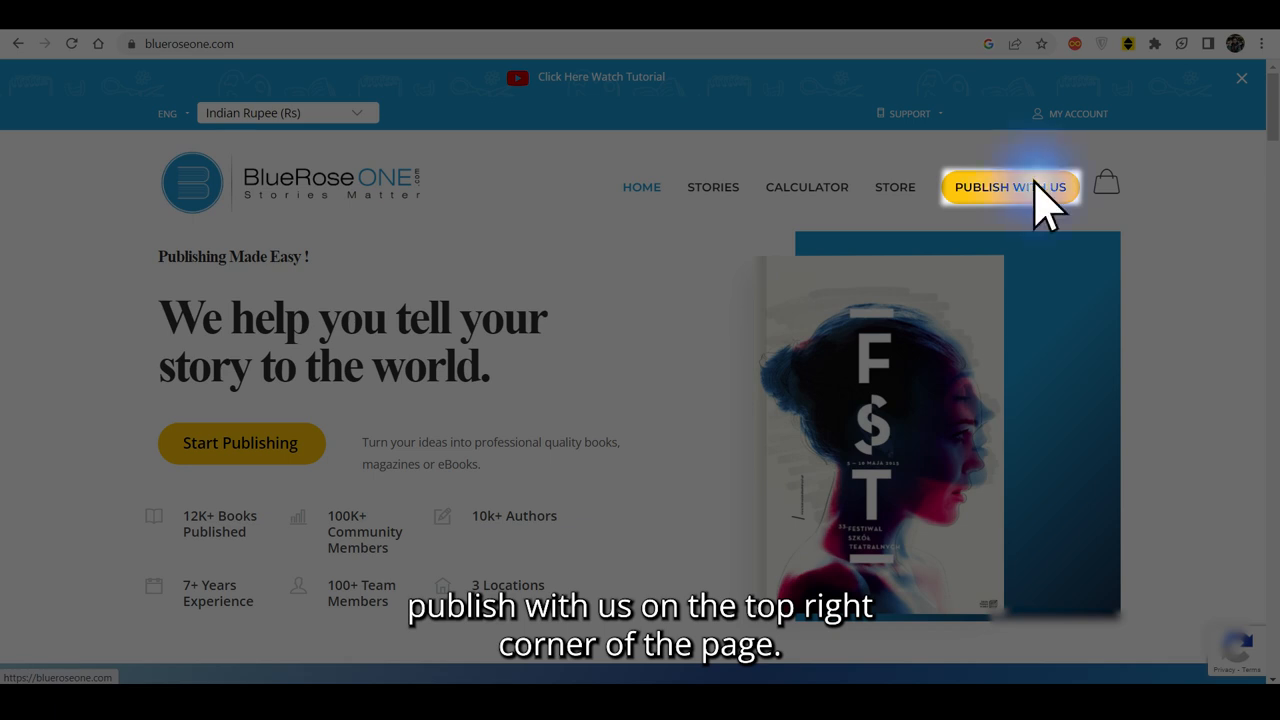
Log in via Publish With Us using the account email and password
left_click(1010, 188)
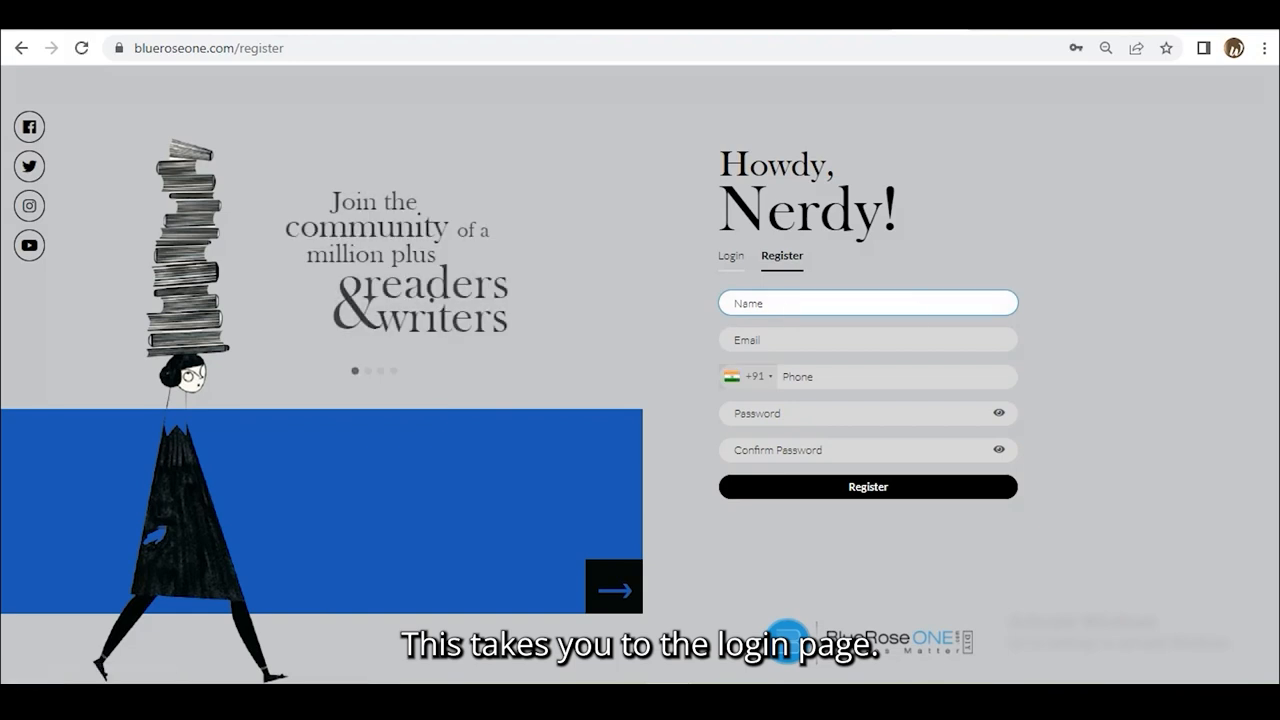
left_click(868, 486)
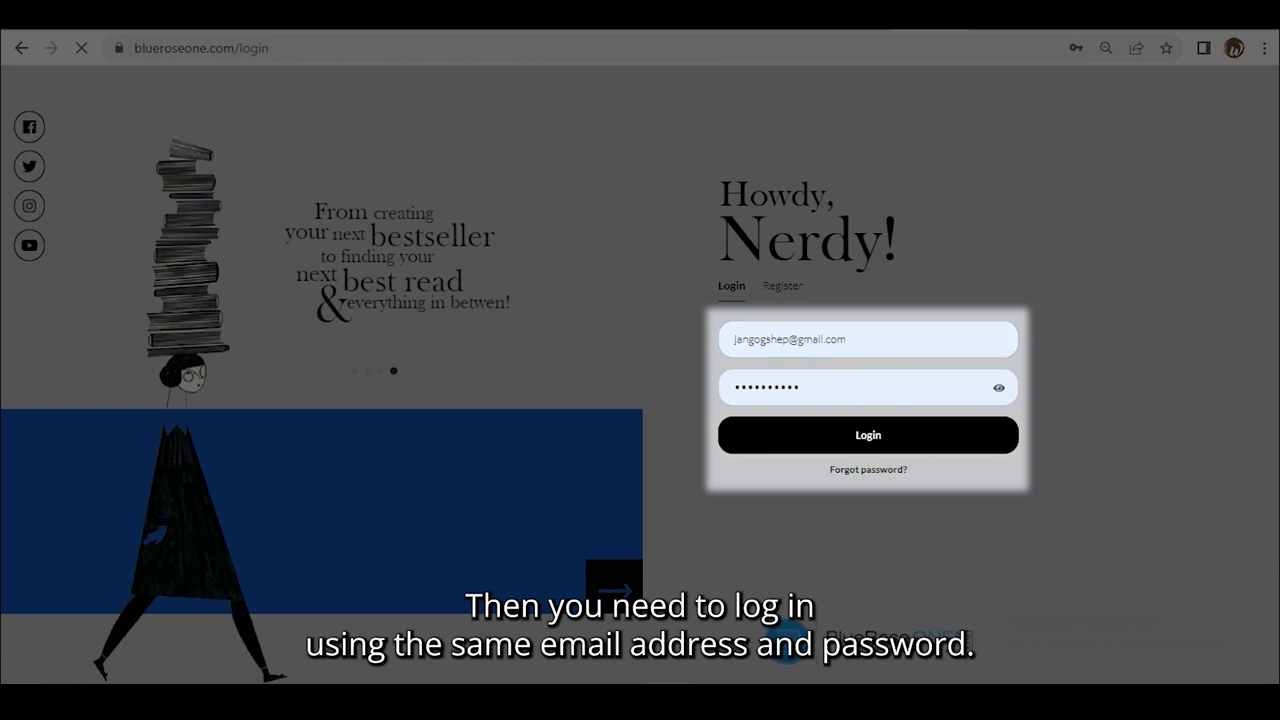
left_click(868, 436)
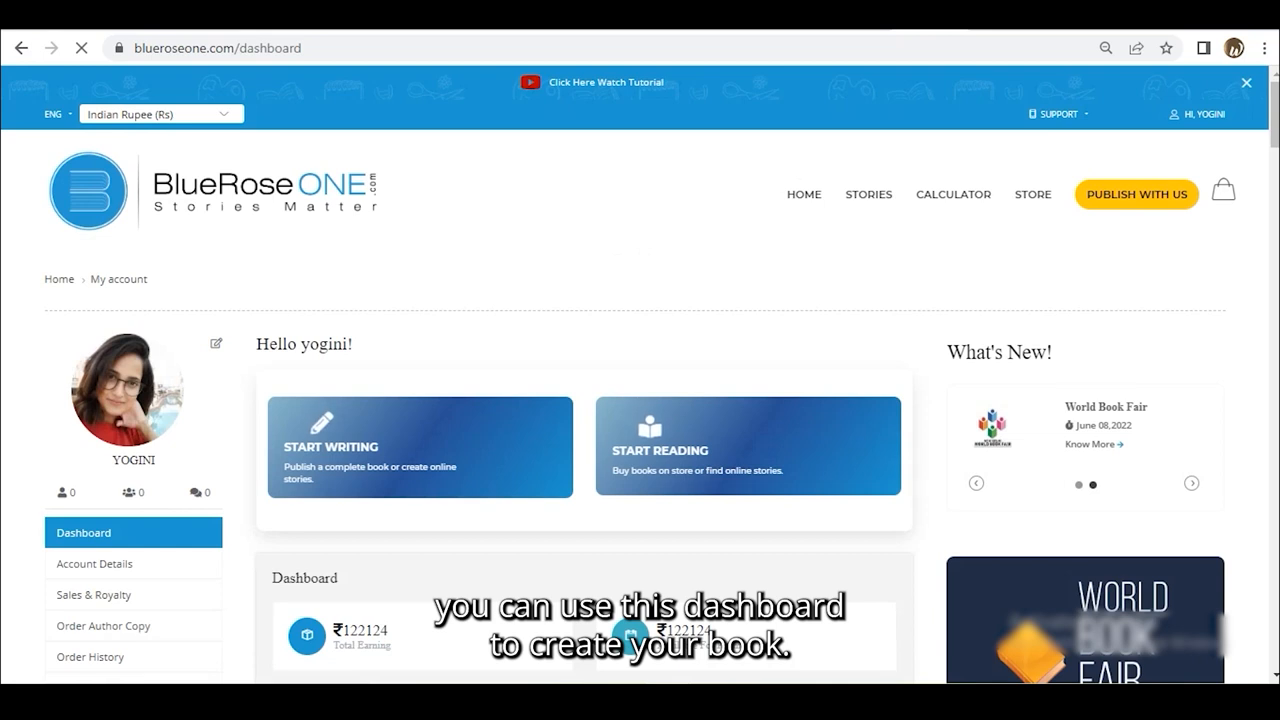
Start Writing from the dashboard and create a new write-up from scratch
scroll("down", 3)
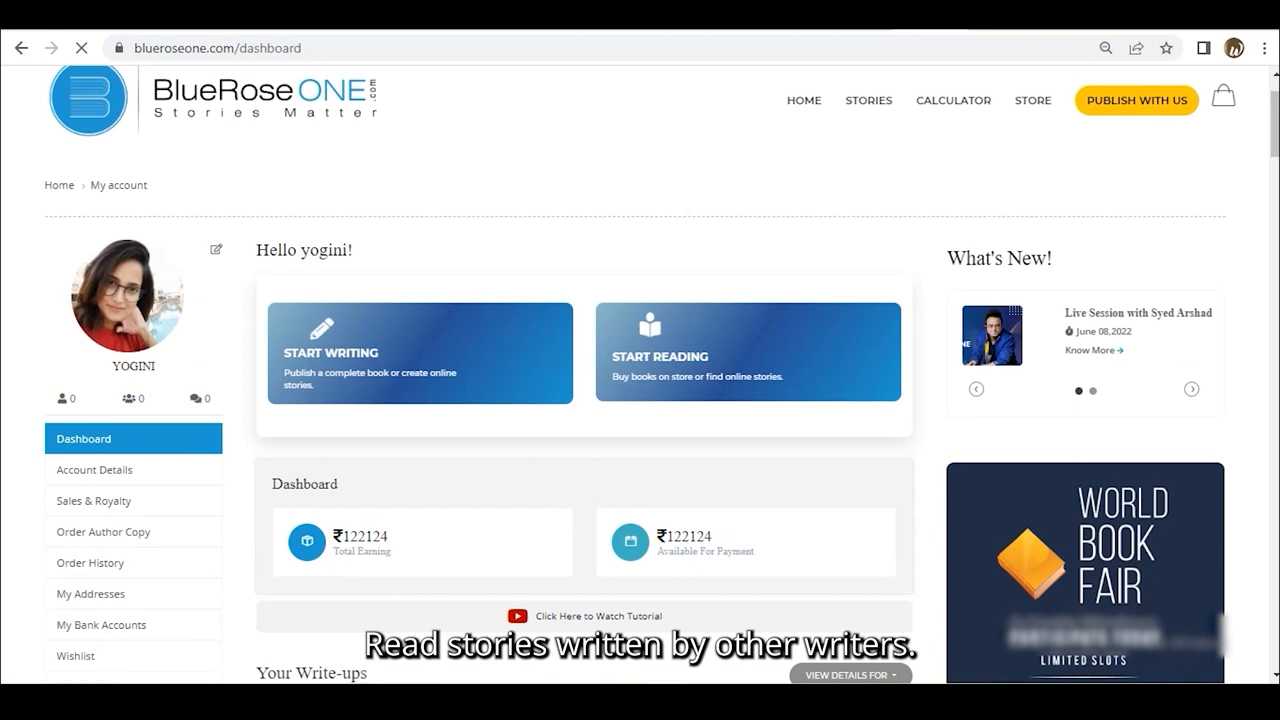
scroll("down", 3)
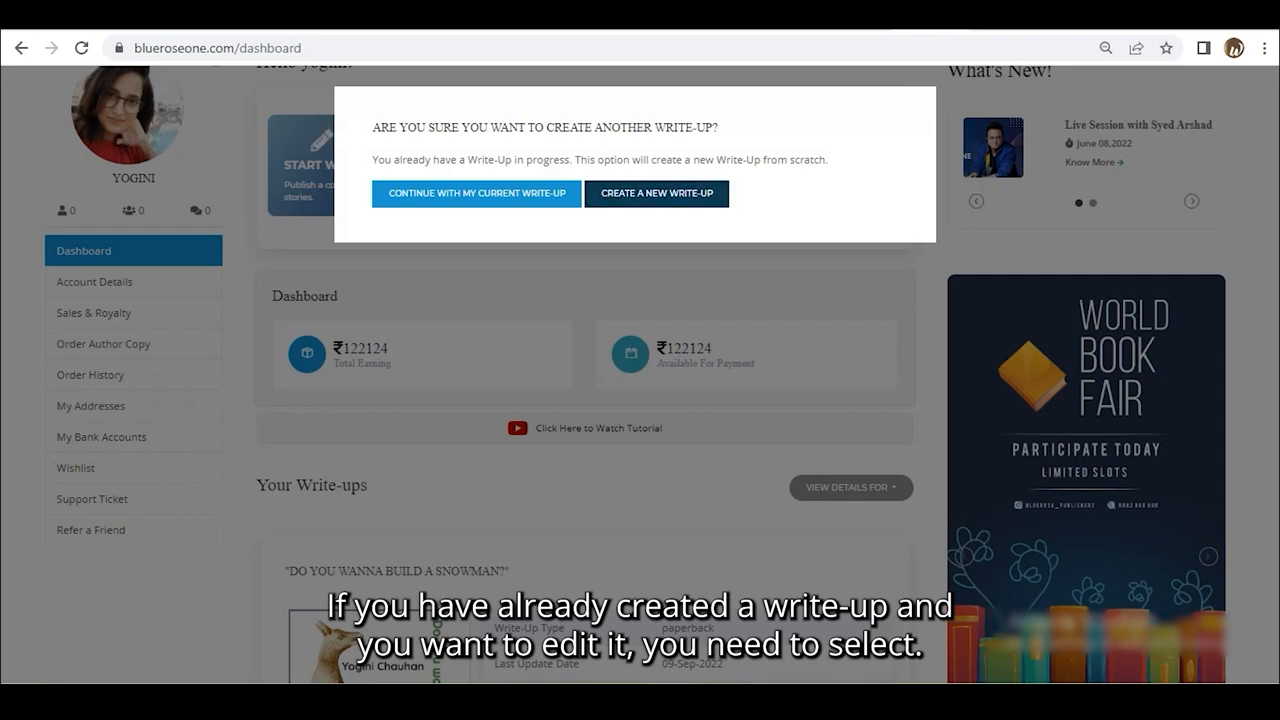
left_click(476, 192)
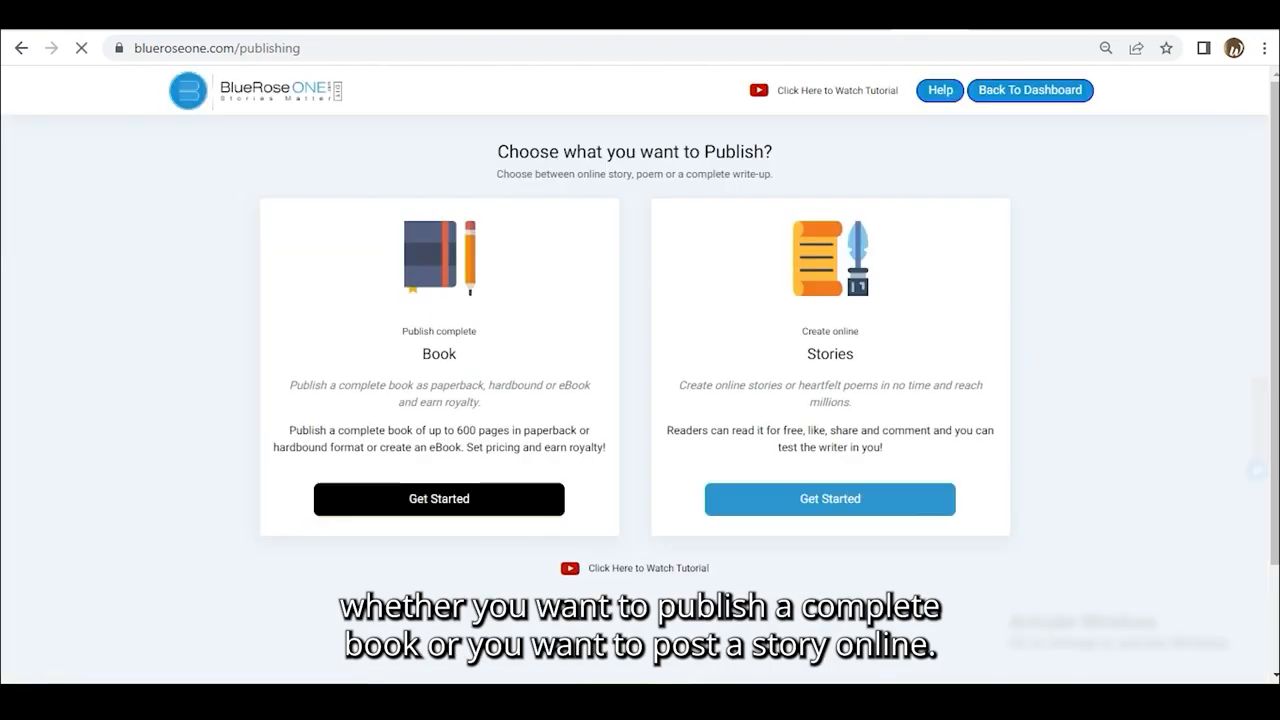
Choose Book as the write-up type and Paperback as the publishing mode
left_click(830, 500)
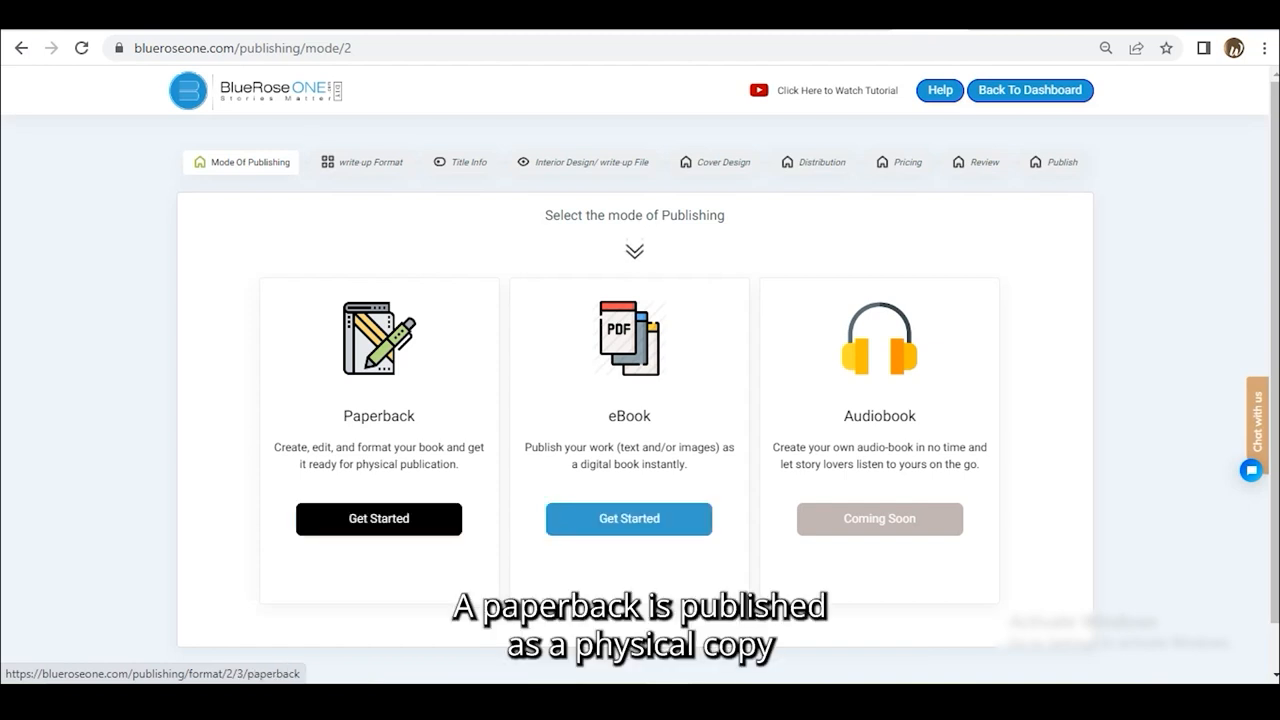
left_click(378, 520)
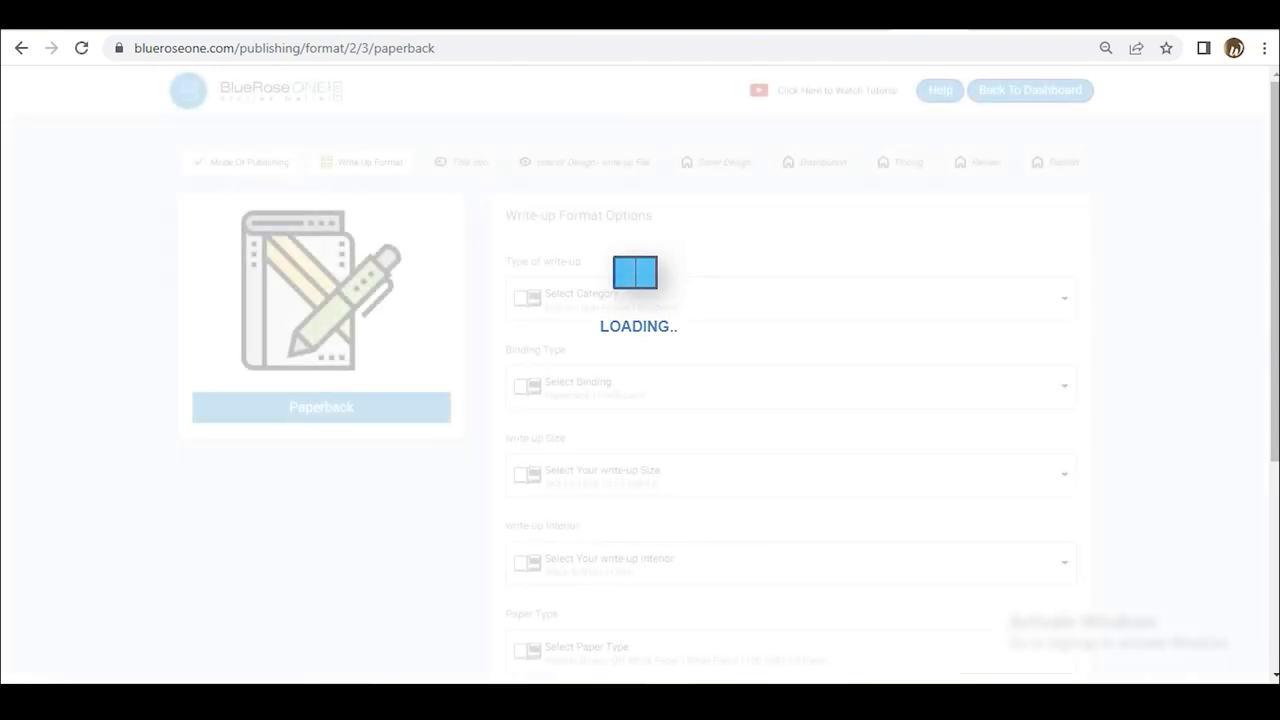
Save the format as 5 x 8 in, black and white, off-white paper, English, matte finish
left_click(790, 296)
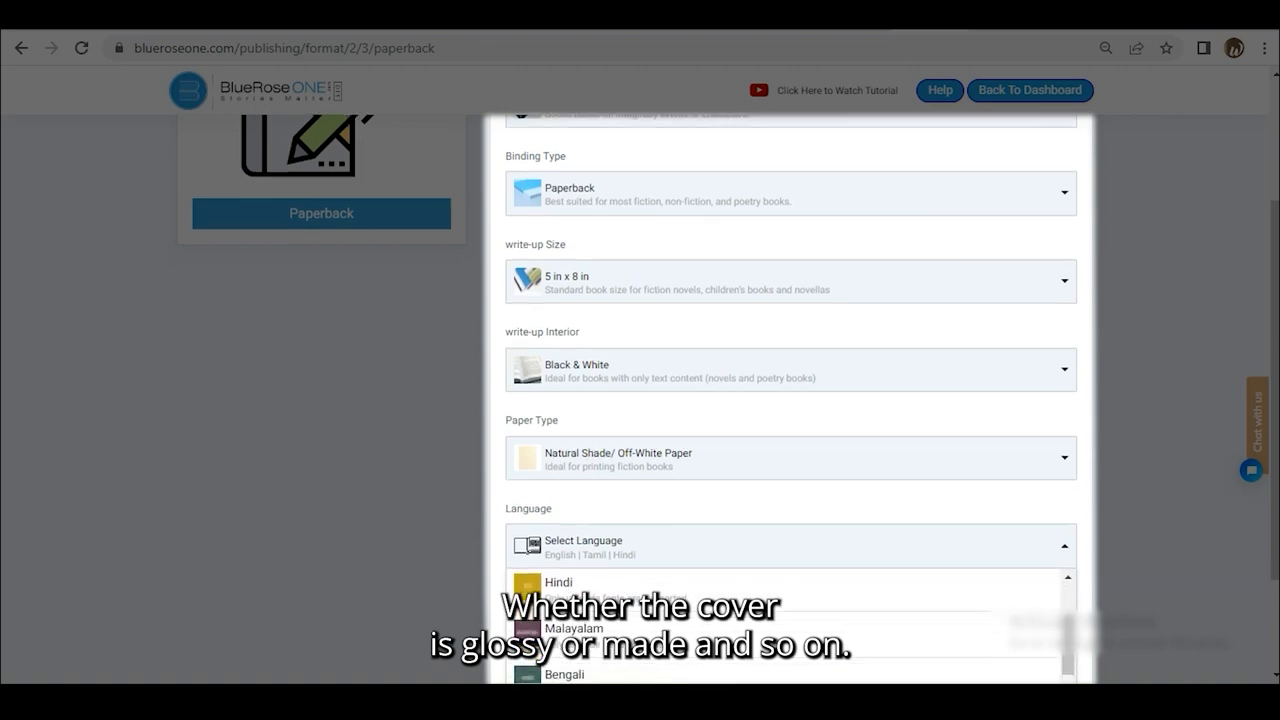
scroll("down", 3)
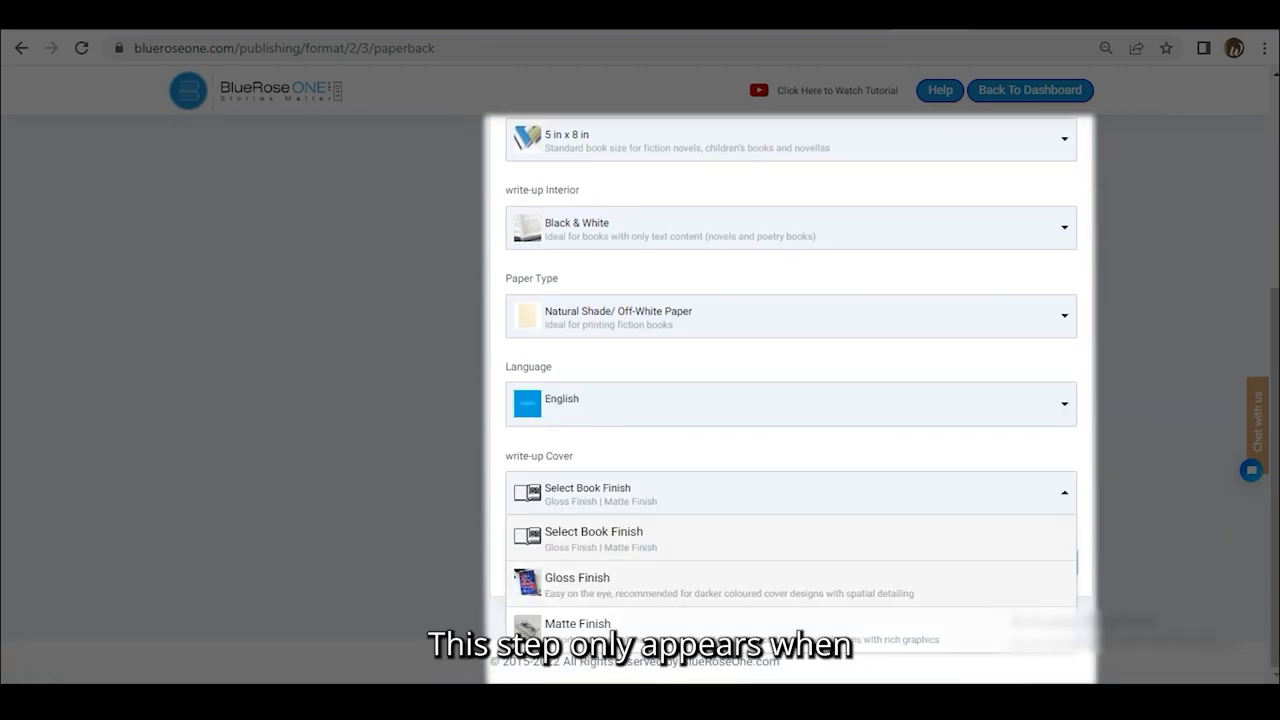
left_click(576, 624)
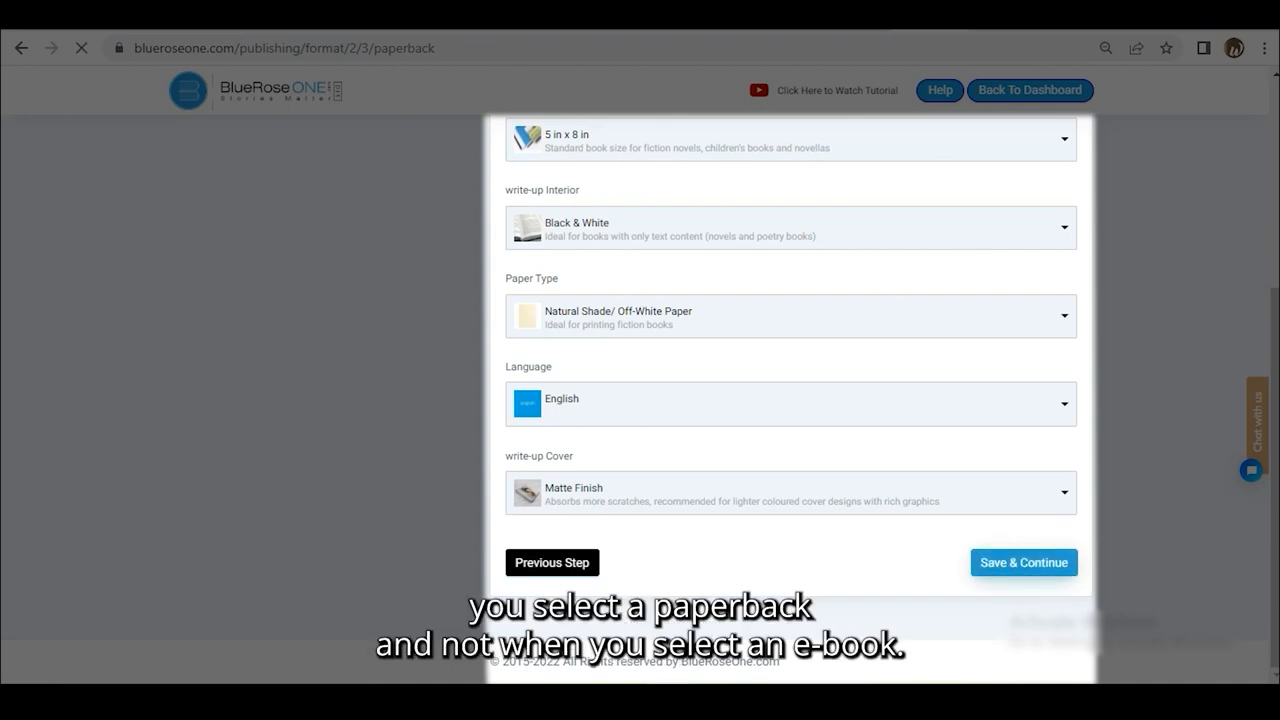
left_click(1024, 562)
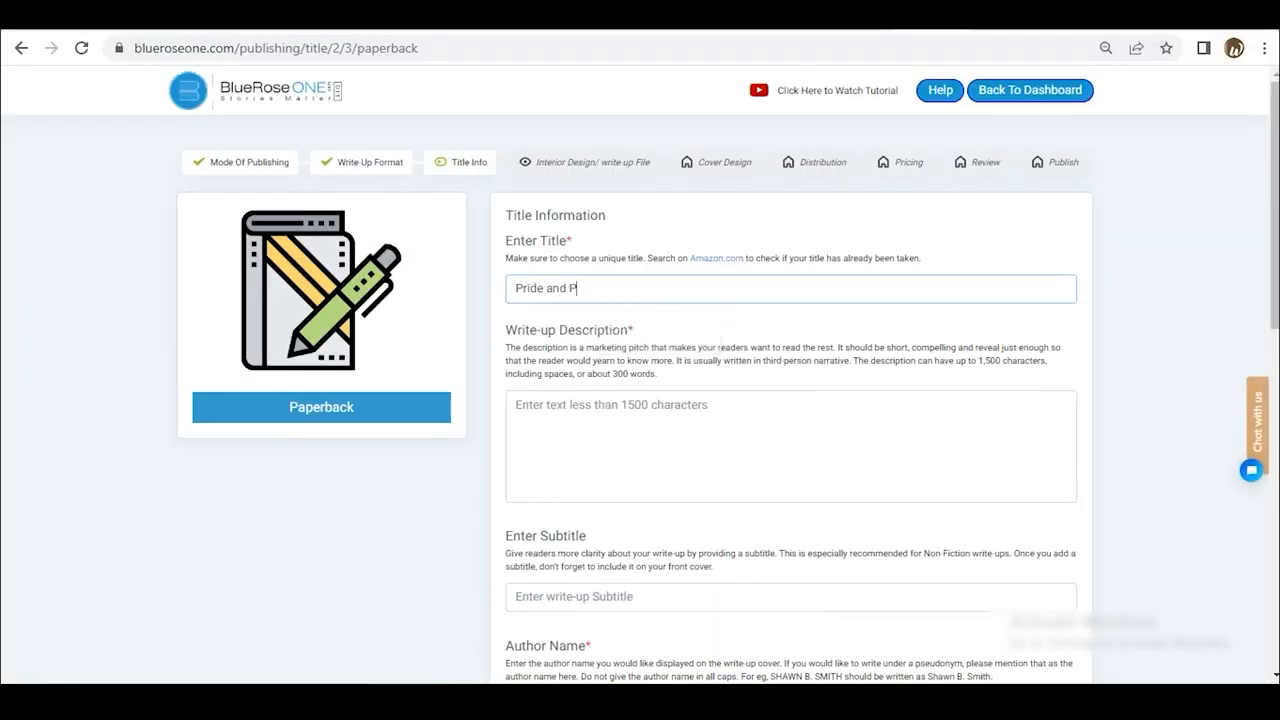
Save title info with Romance category and Young Adult audience for Pride and Prejudice
scroll("down", 3)
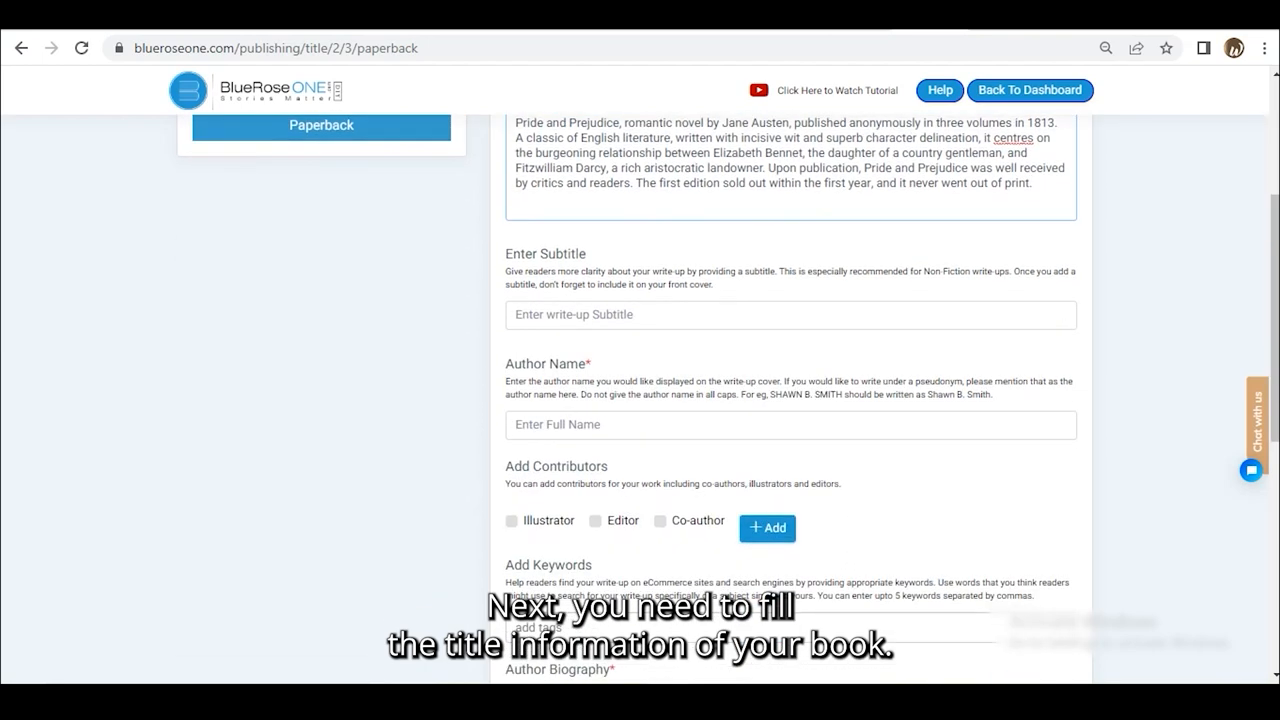
scroll("down", 3)
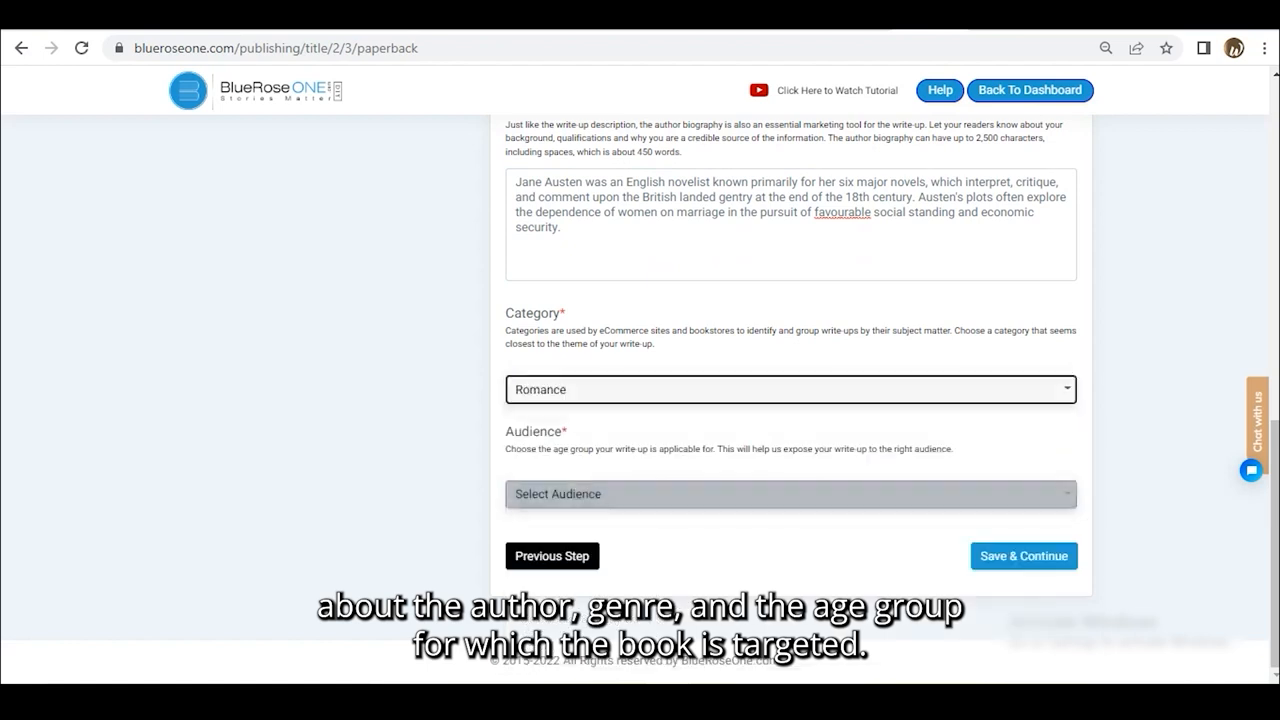
left_click(792, 494)
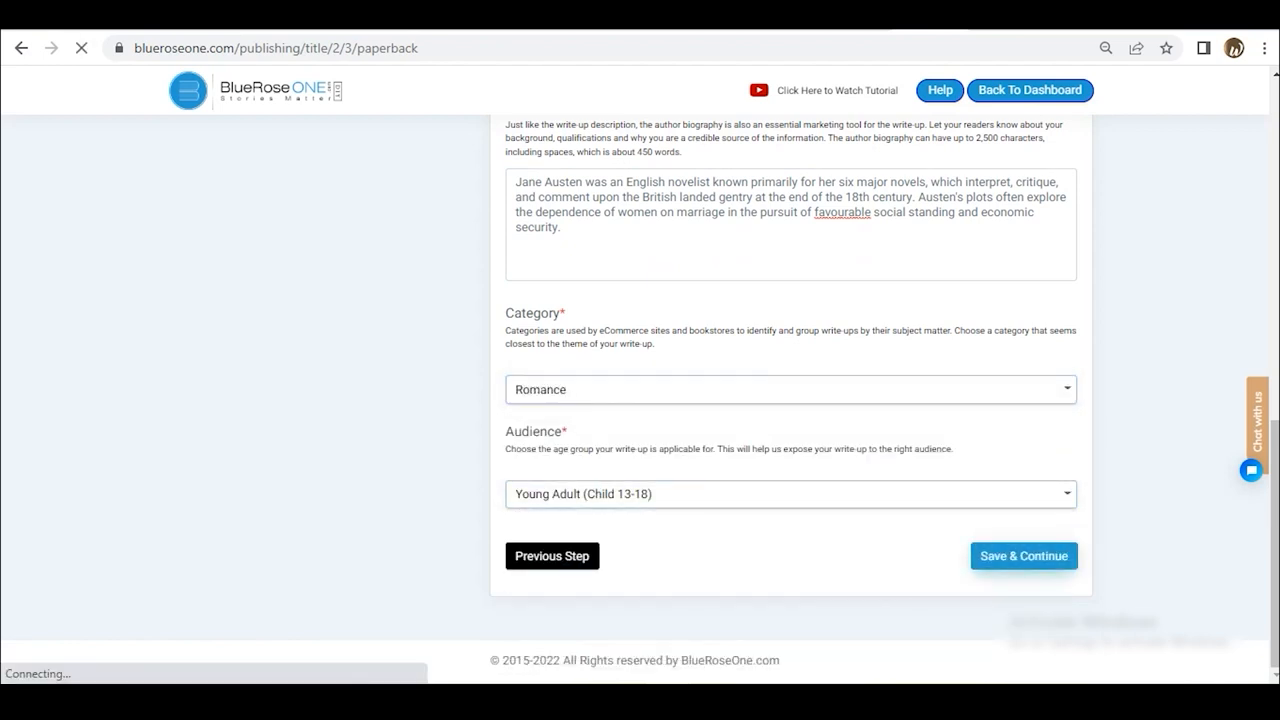
left_click(1024, 556)
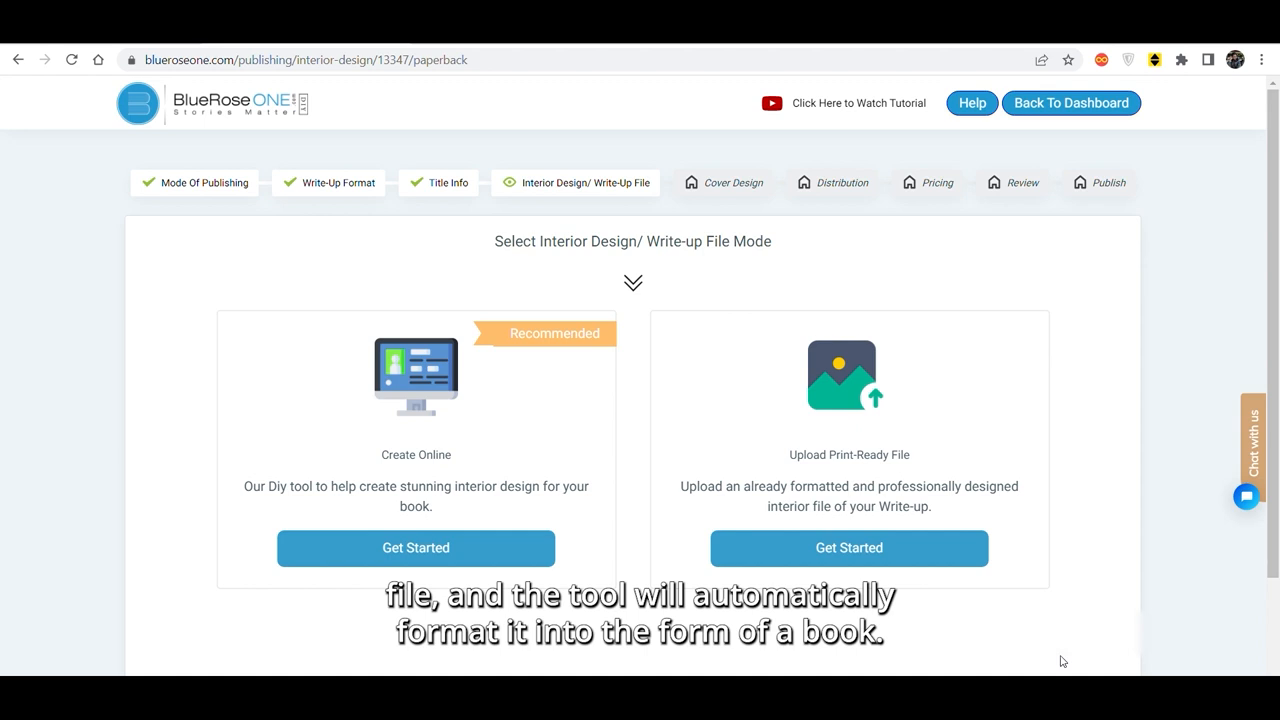
mouse_move(452, 550)
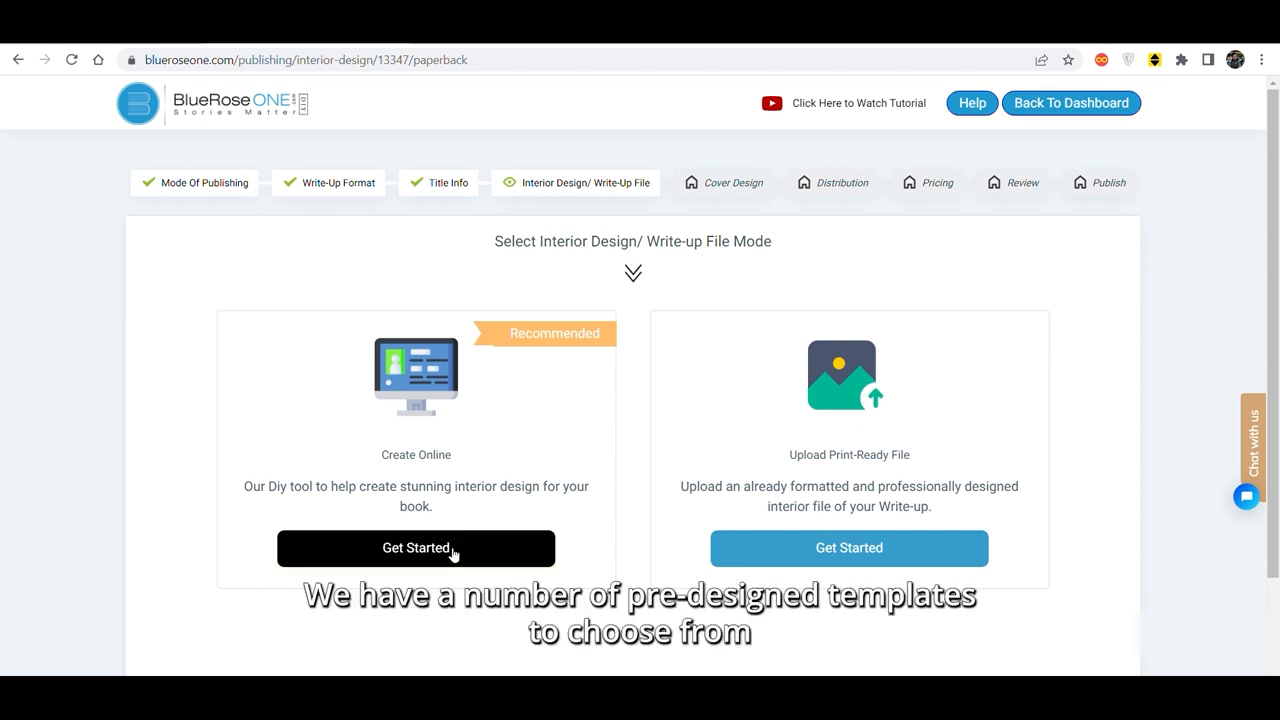
Choose Create Online for the interior and pick a template via Preview Template
left_click(416, 548)
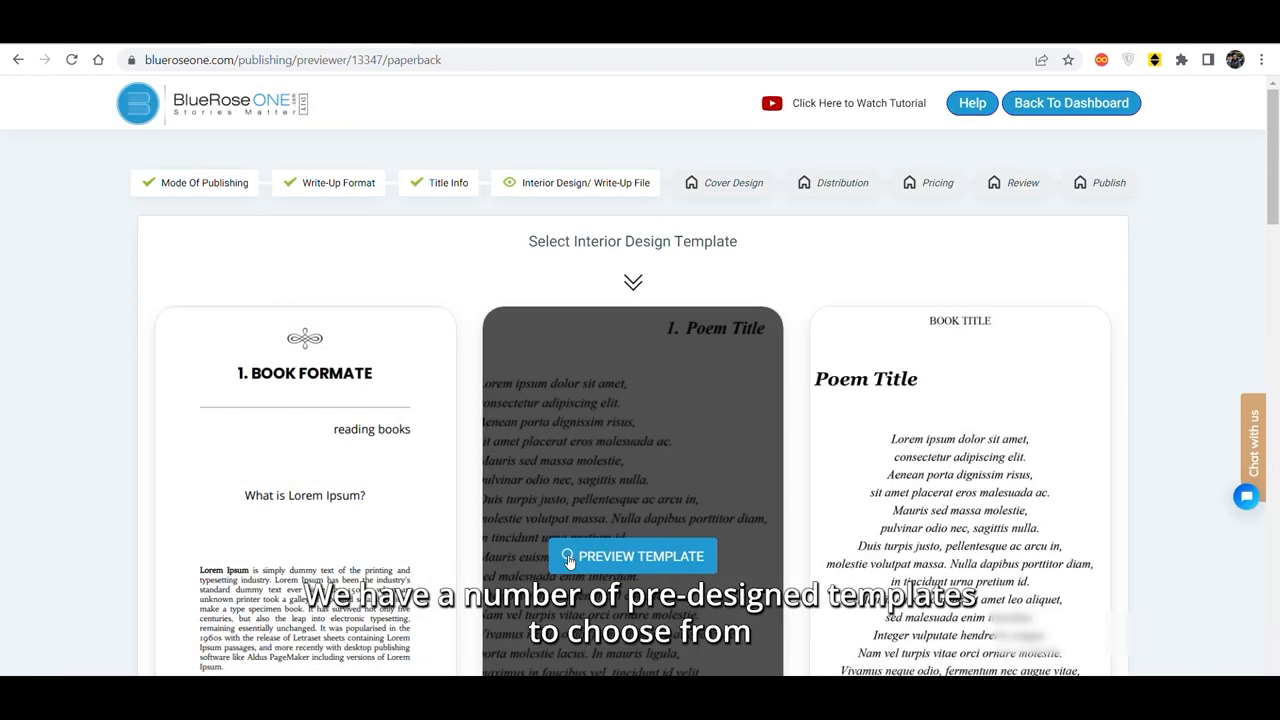
left_click(632, 556)
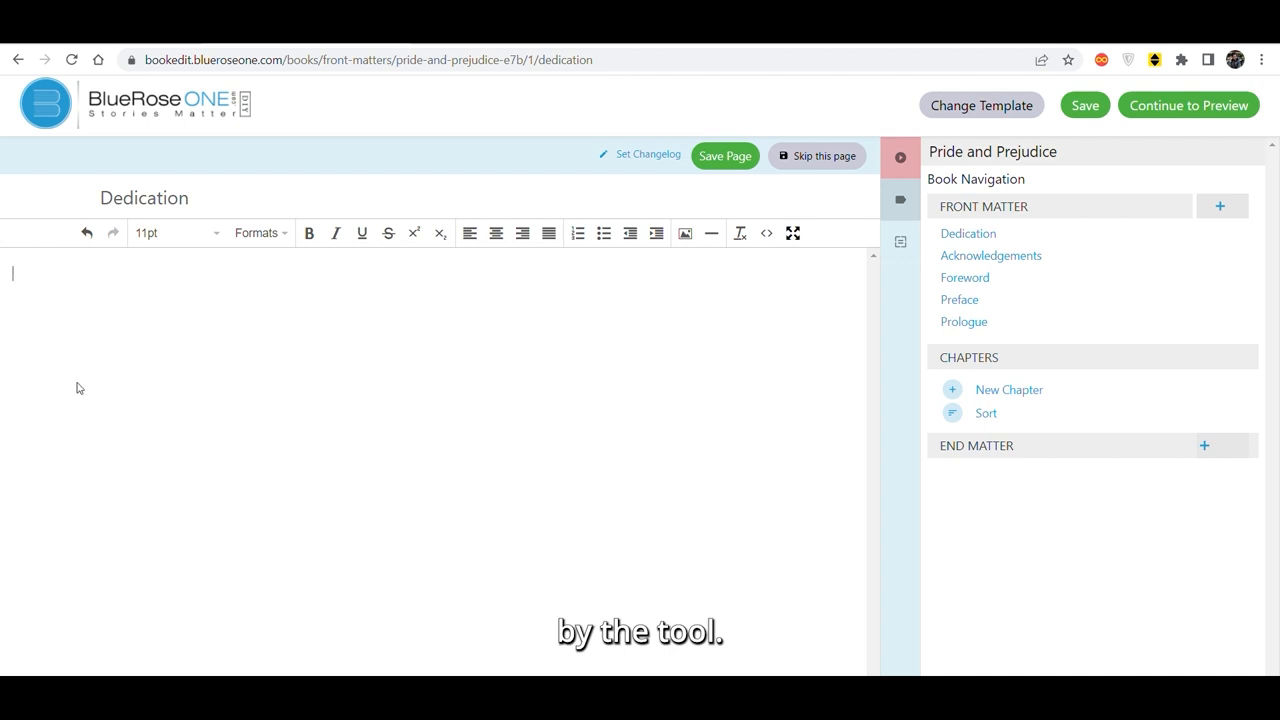
Save the Dedication page, skip Acknowledgements and Foreword, and start a new chapter
left_click(724, 156)
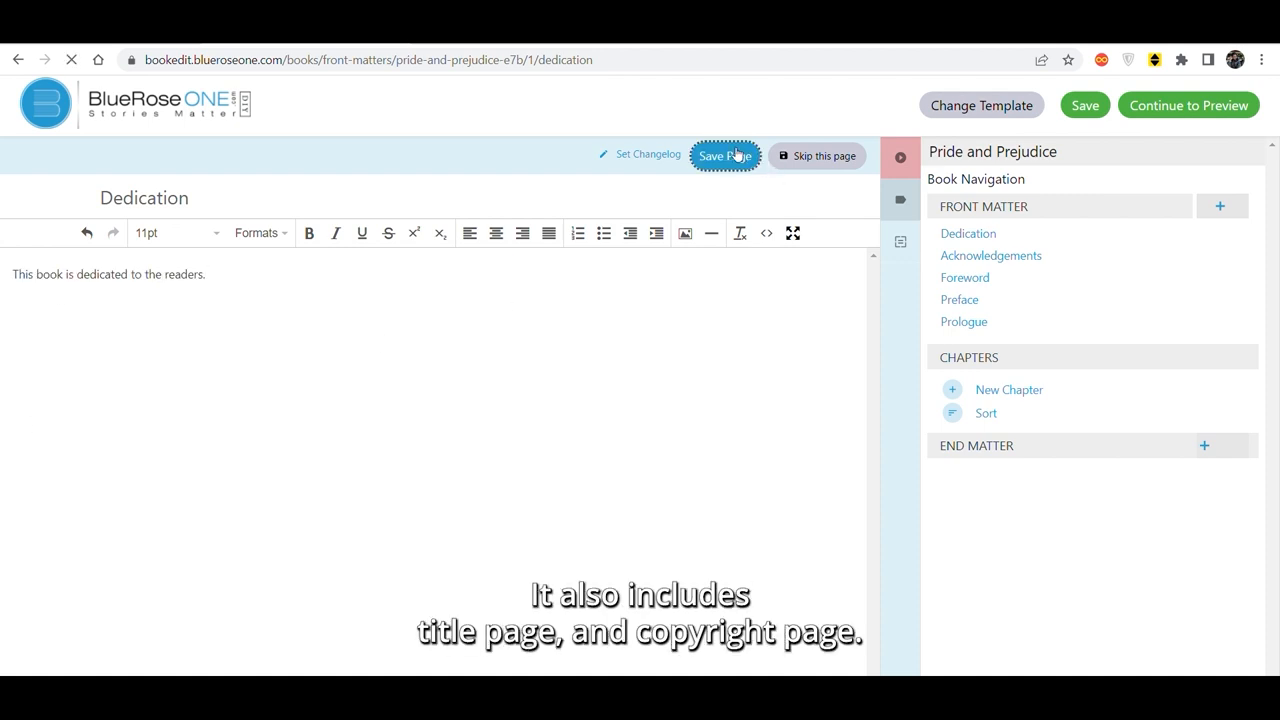
left_click(990, 256)
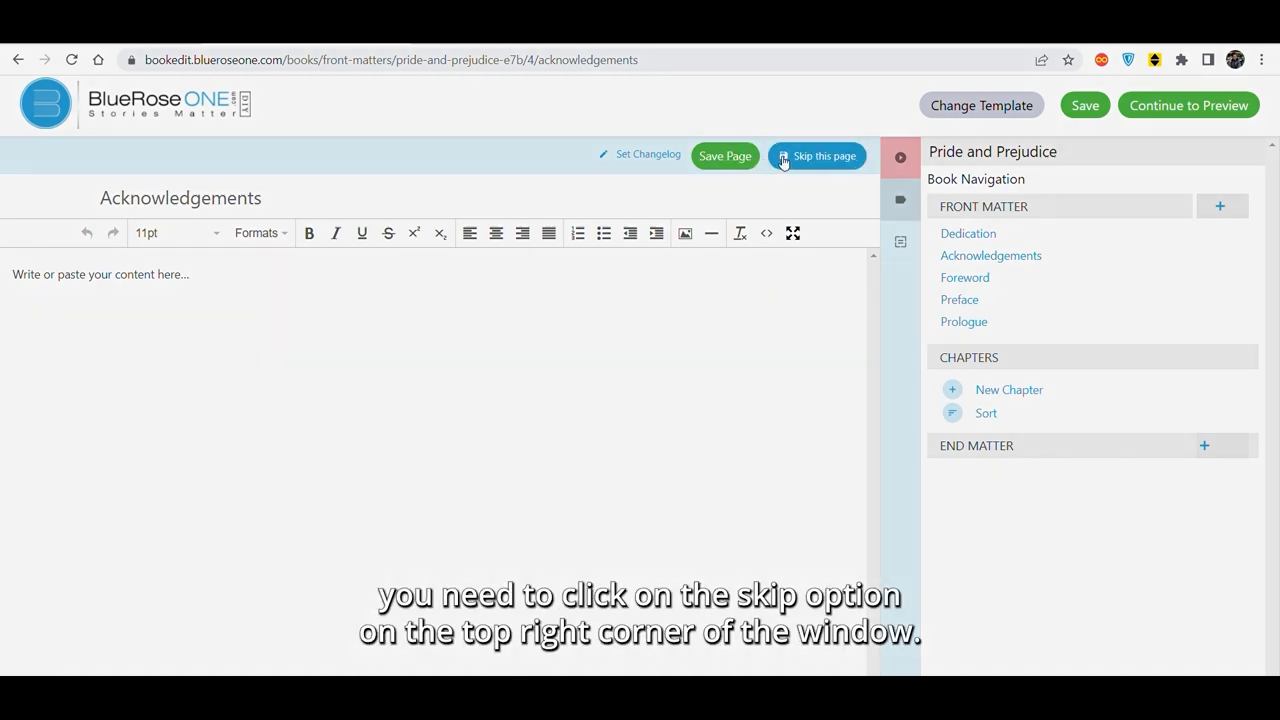
left_click(816, 156)
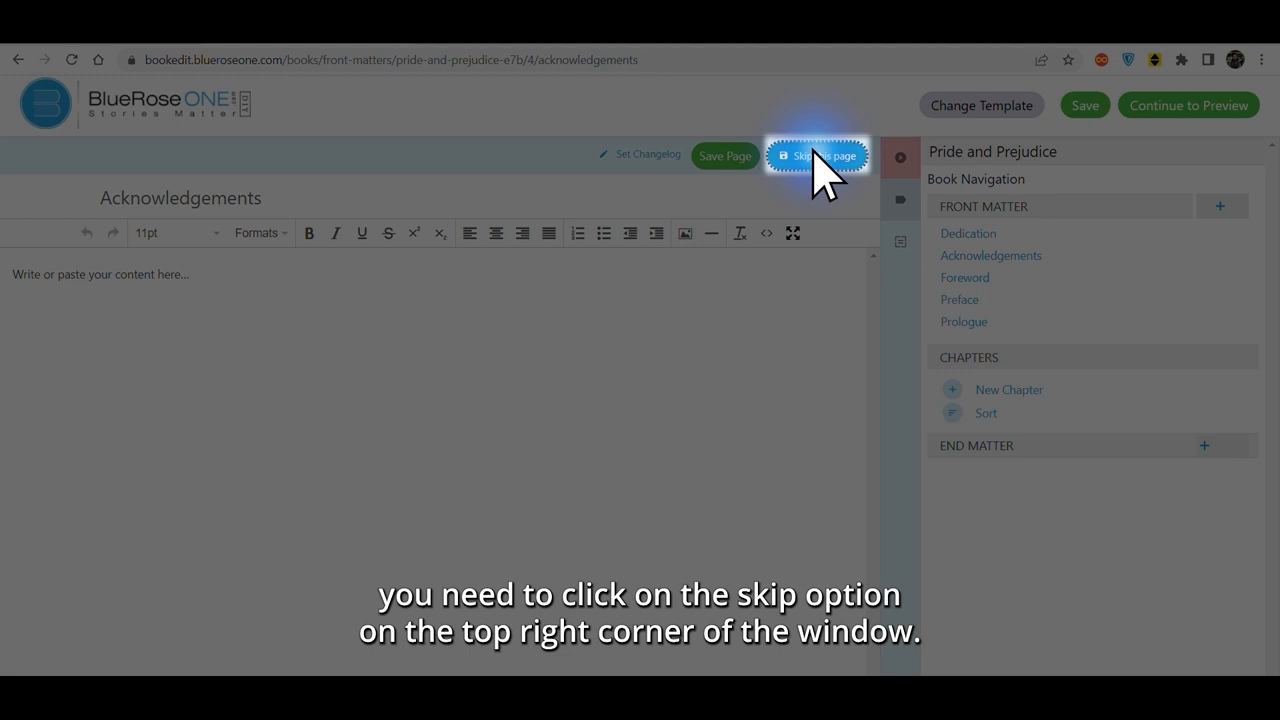
left_click(818, 156)
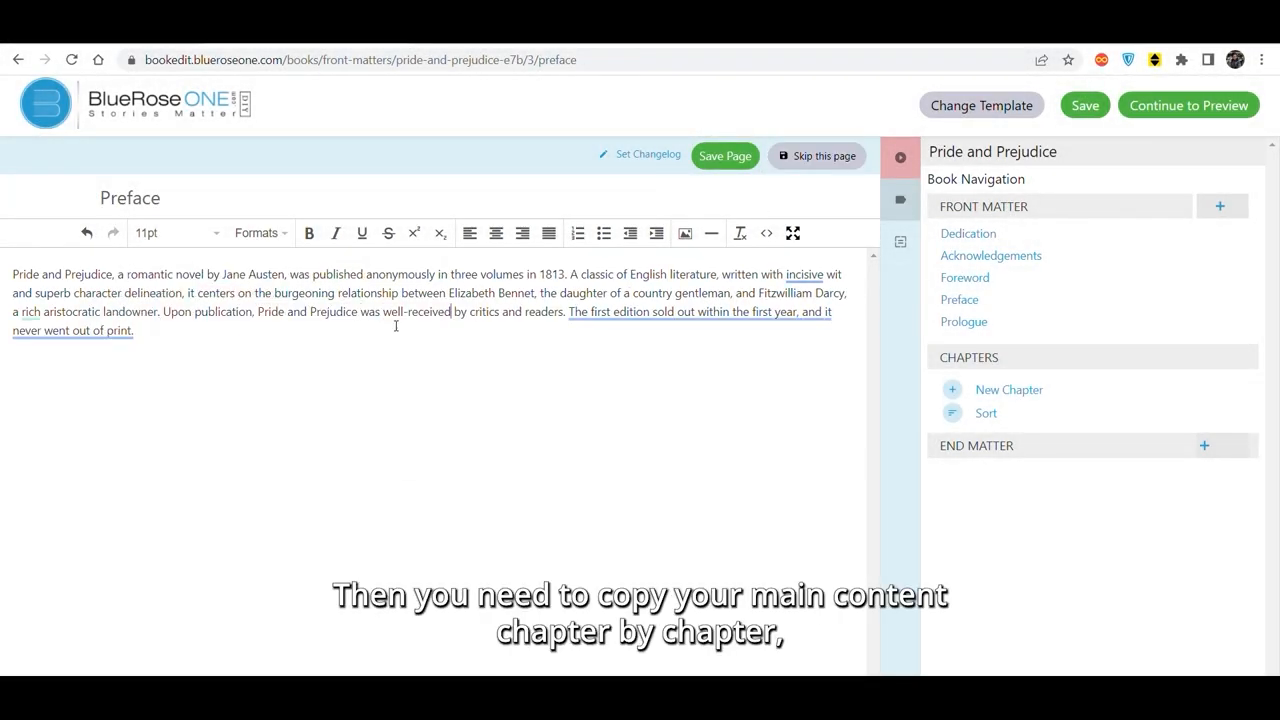
left_click(1008, 388)
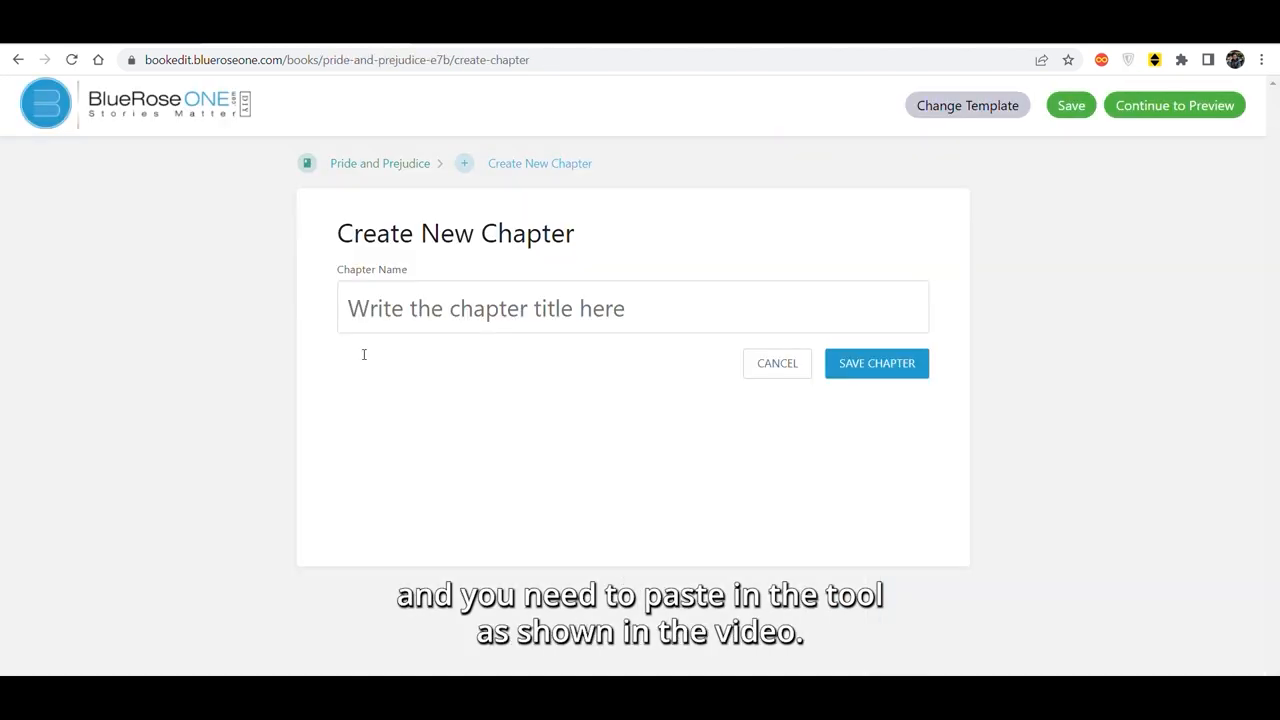
Save chapters Calling on Mr. Bingley, Meeting the Men and more, with pasted page content
left_click(876, 364)
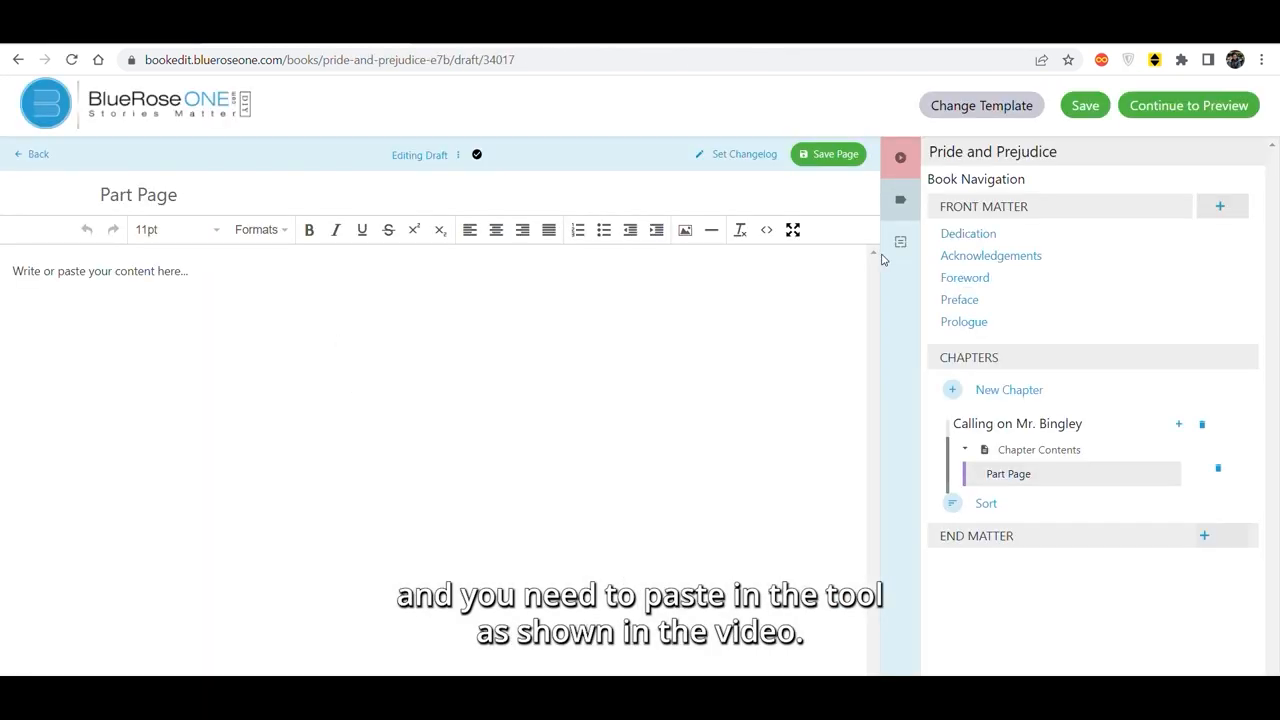
left_click(1008, 390)
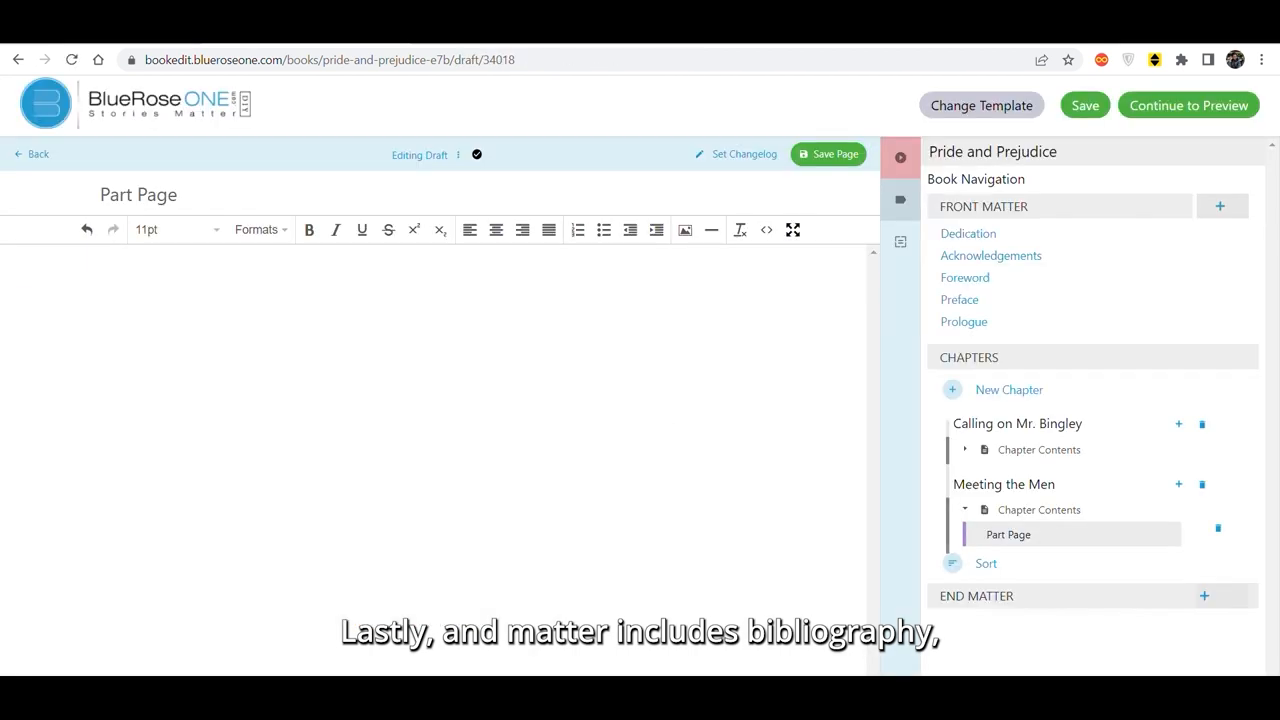
left_click(1008, 388)
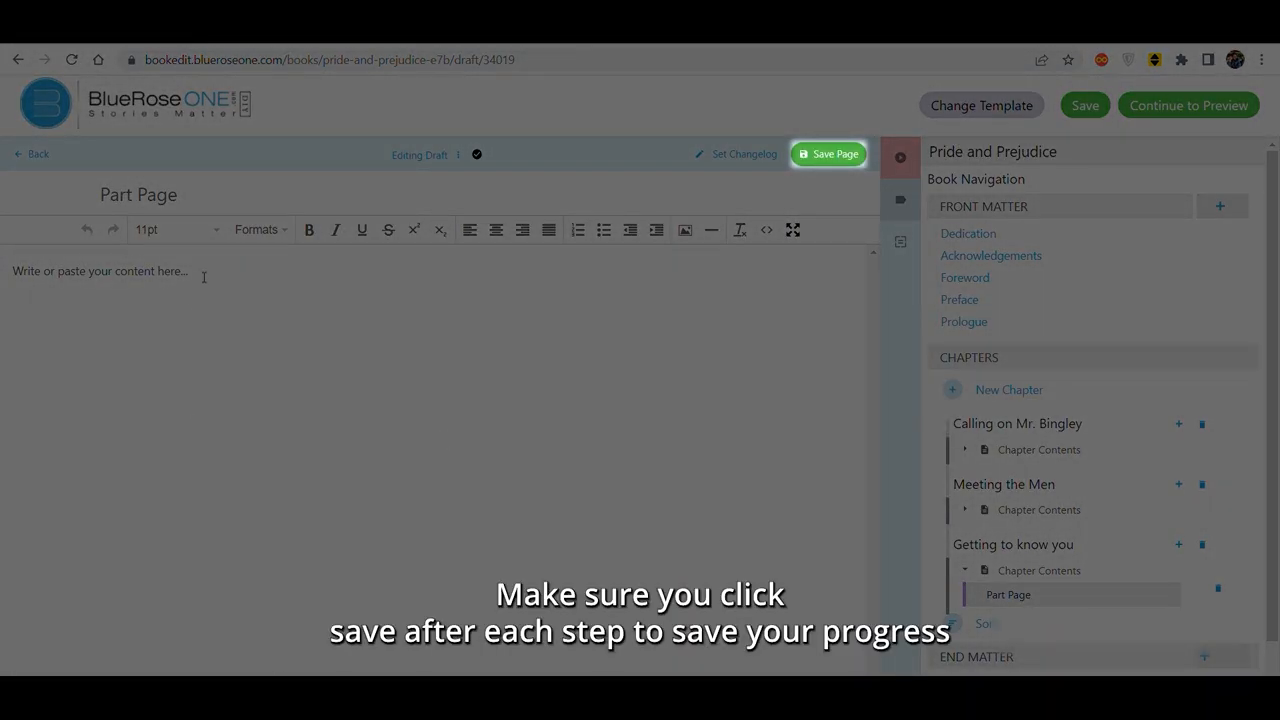
left_click(830, 152)
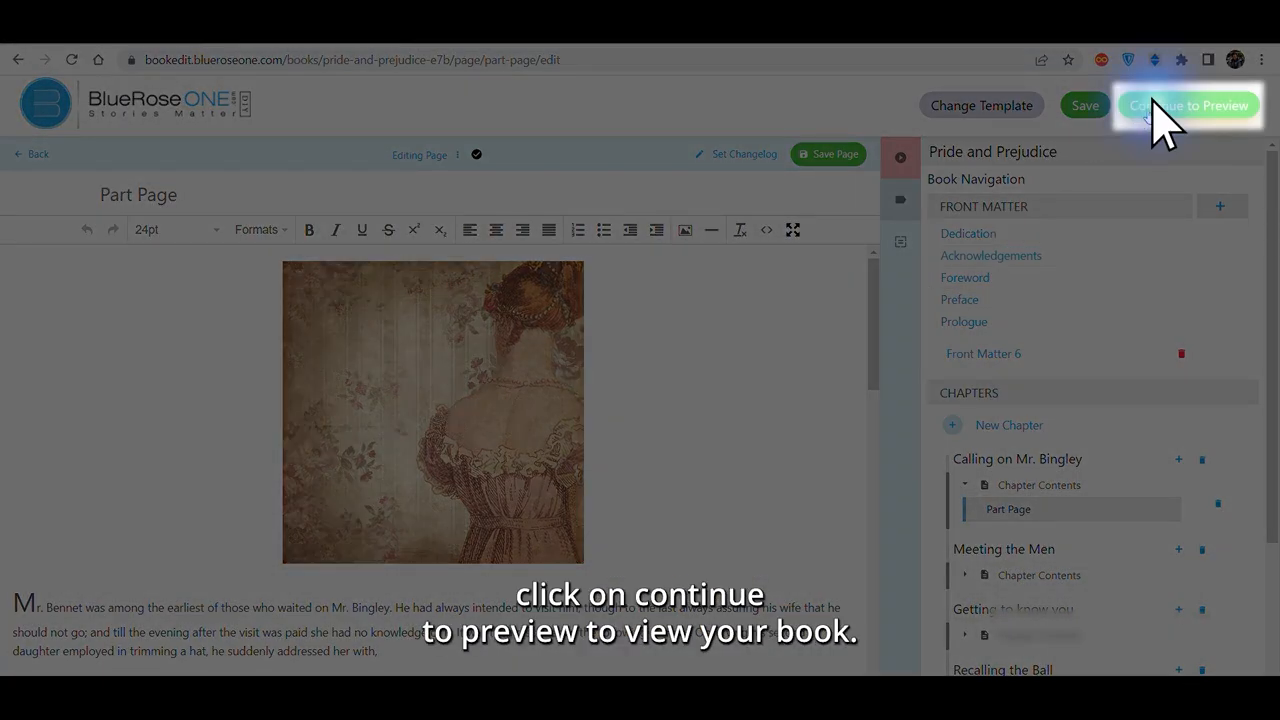
Preview the typeset title, contents and chapter pages, then go back to interior editing
left_click(1180, 104)
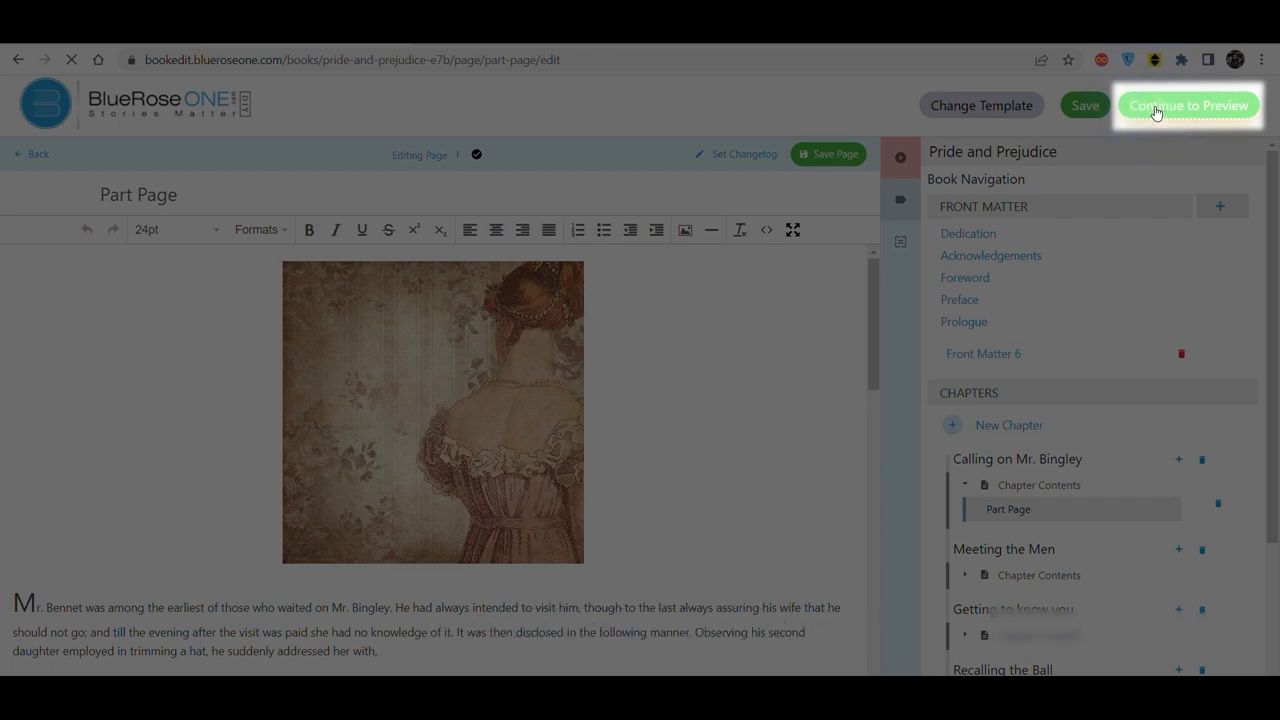
left_click(1184, 104)
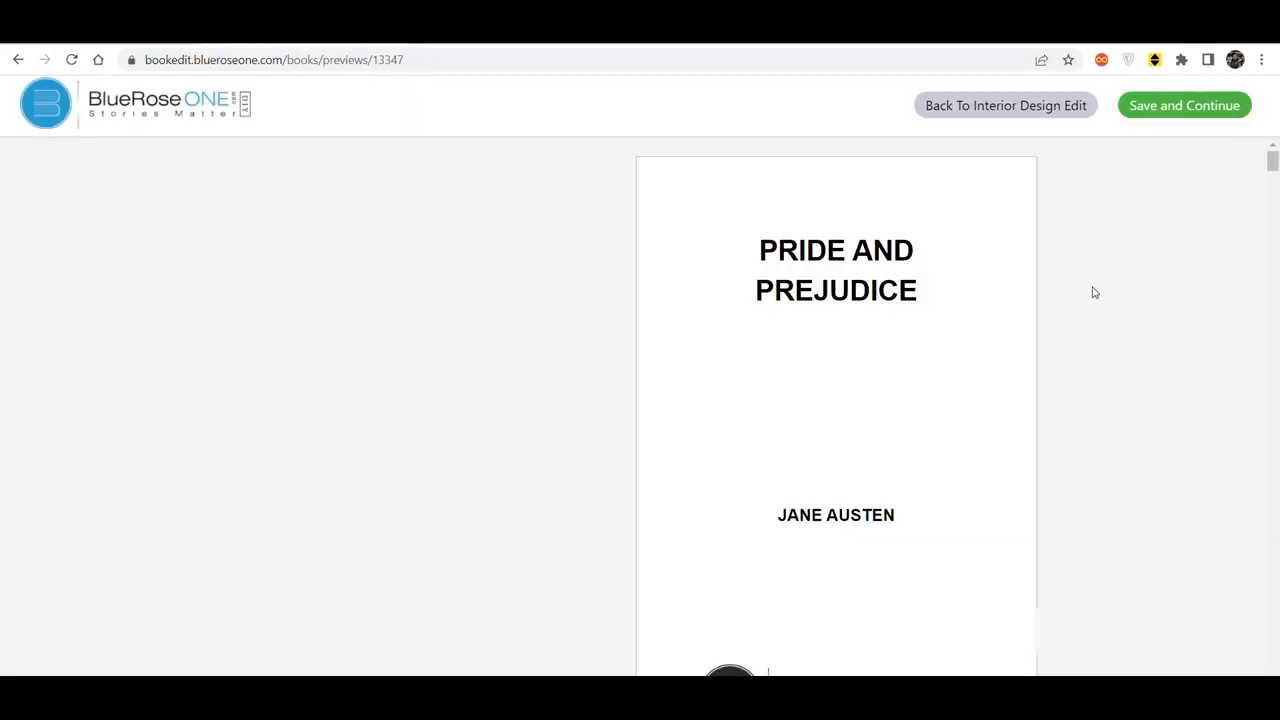
scroll("down", 3)
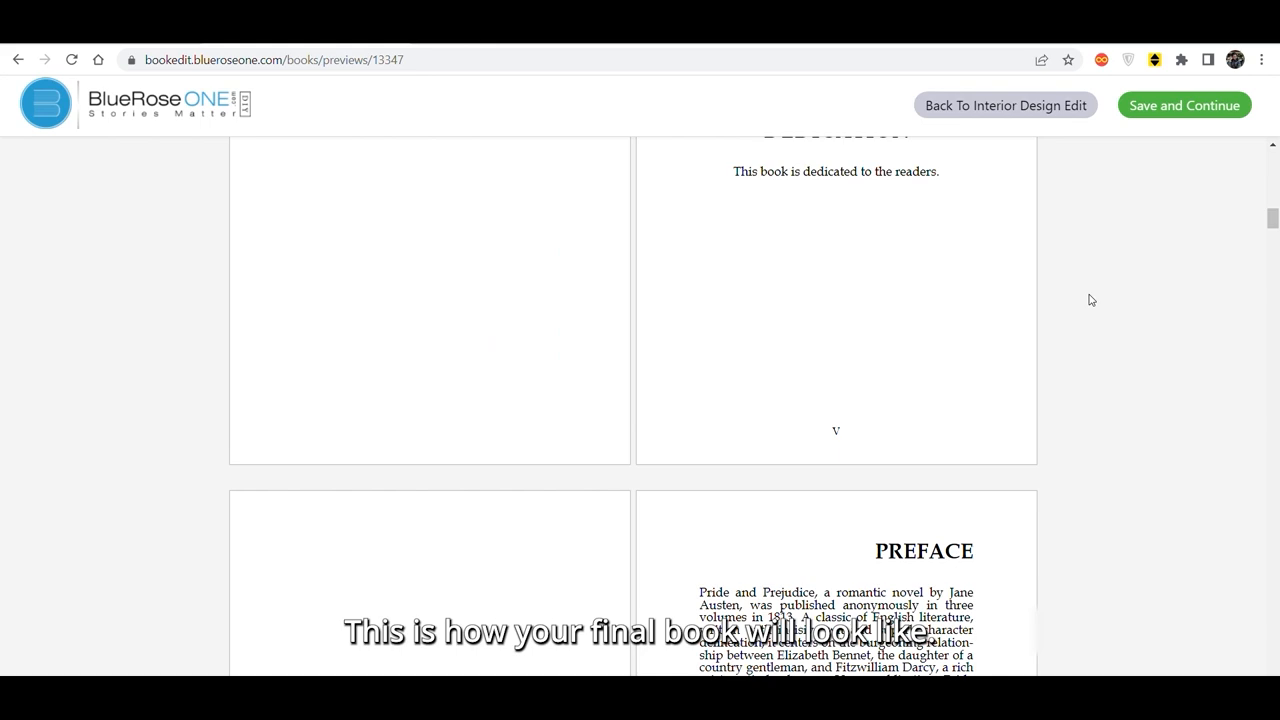
scroll("down", 3)
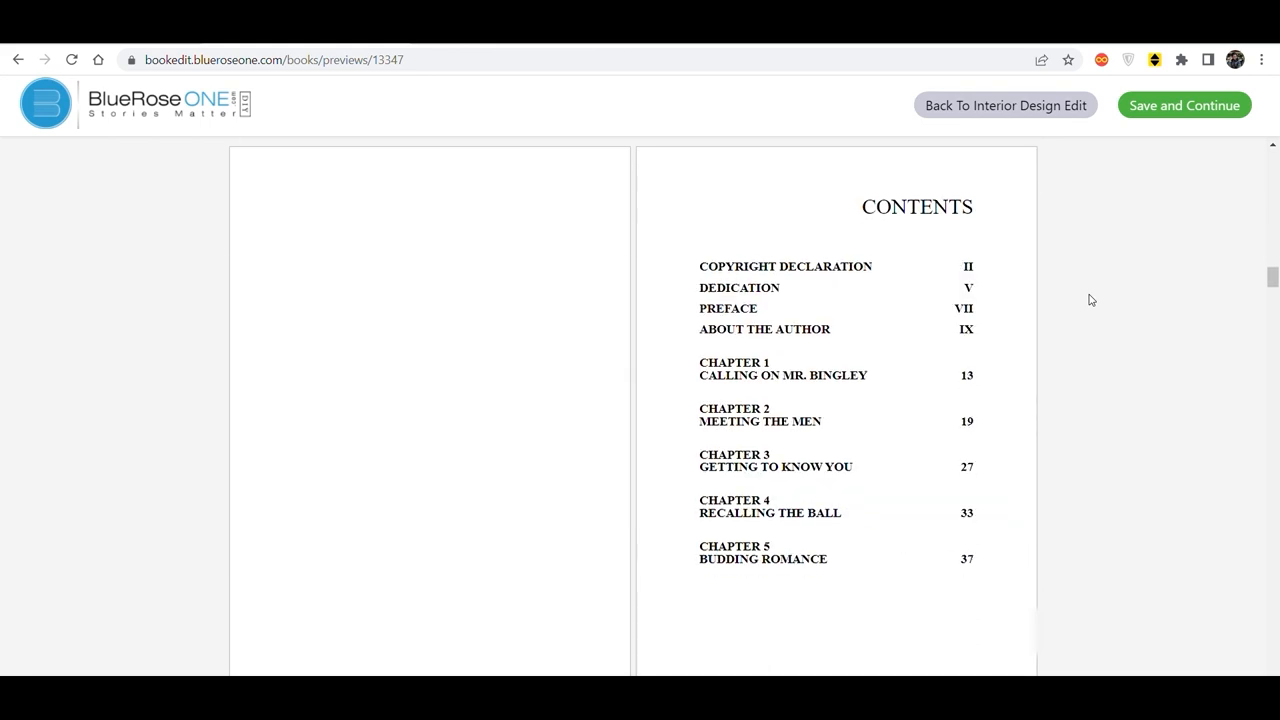
scroll("down", 3)
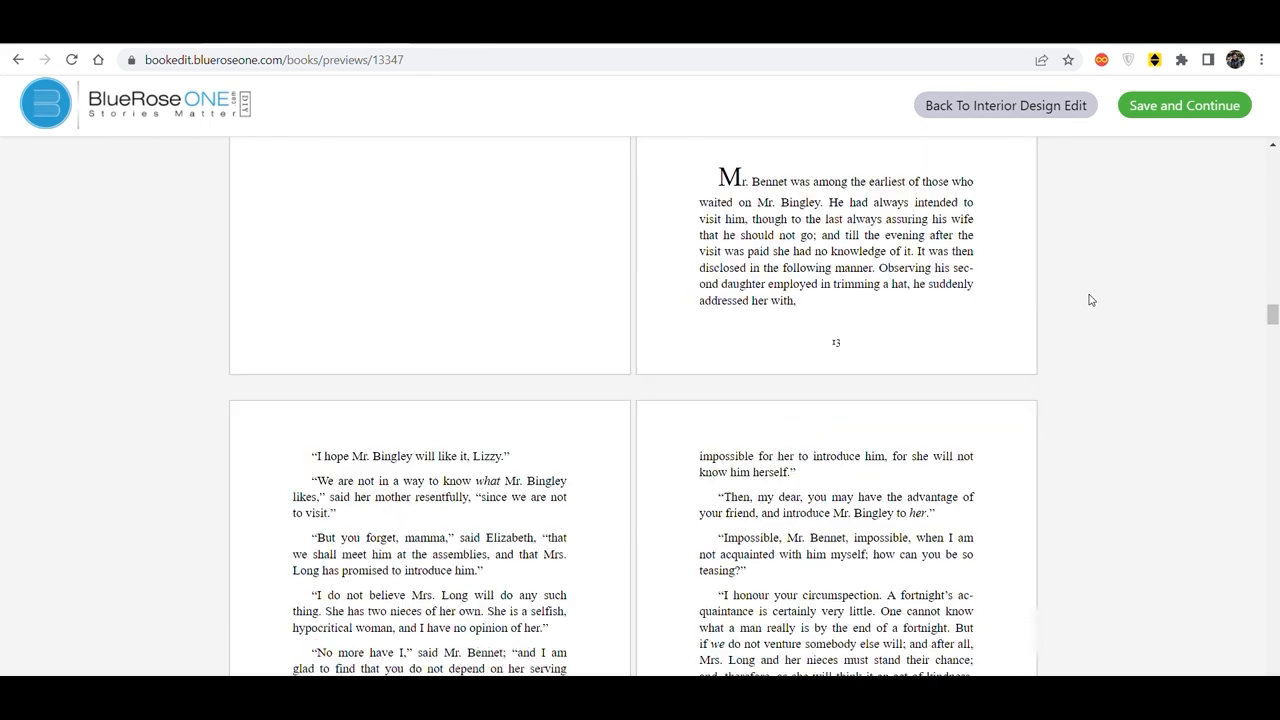
scroll("down", 3)
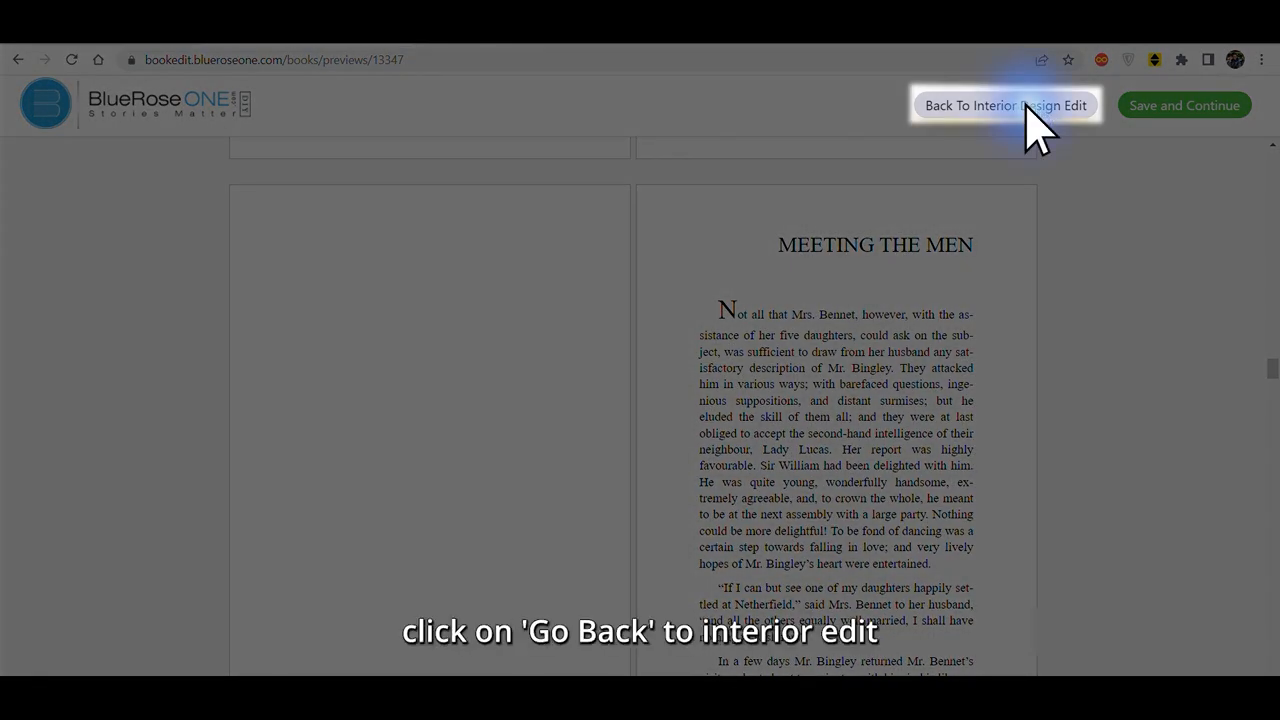
left_click(1006, 104)
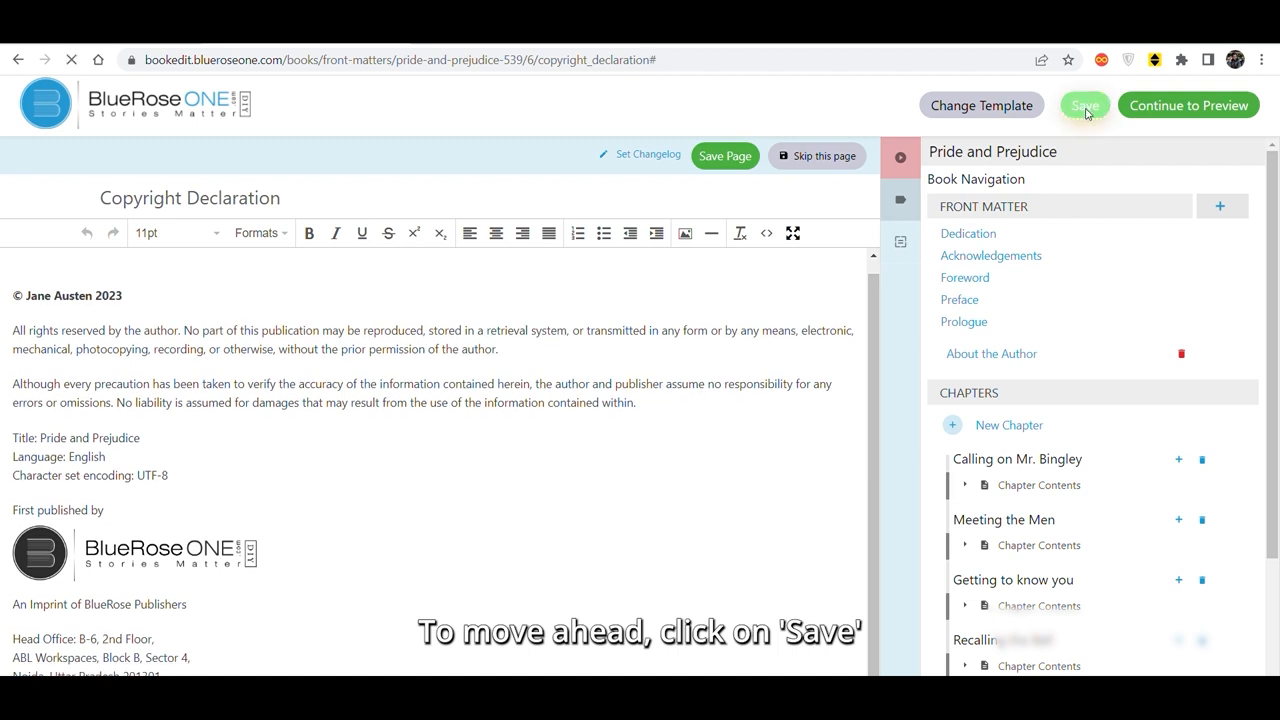
Save the interior and scroll through the finished-book preview once more
left_click(1086, 104)
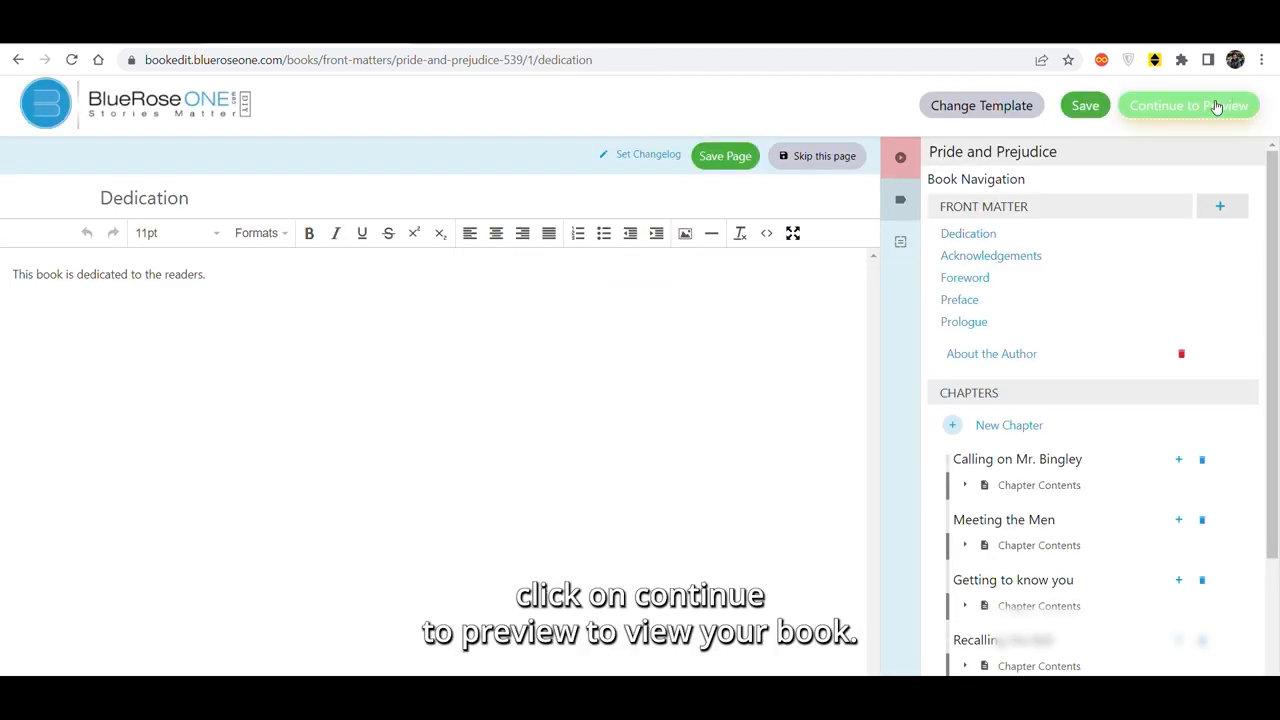
left_click(1188, 104)
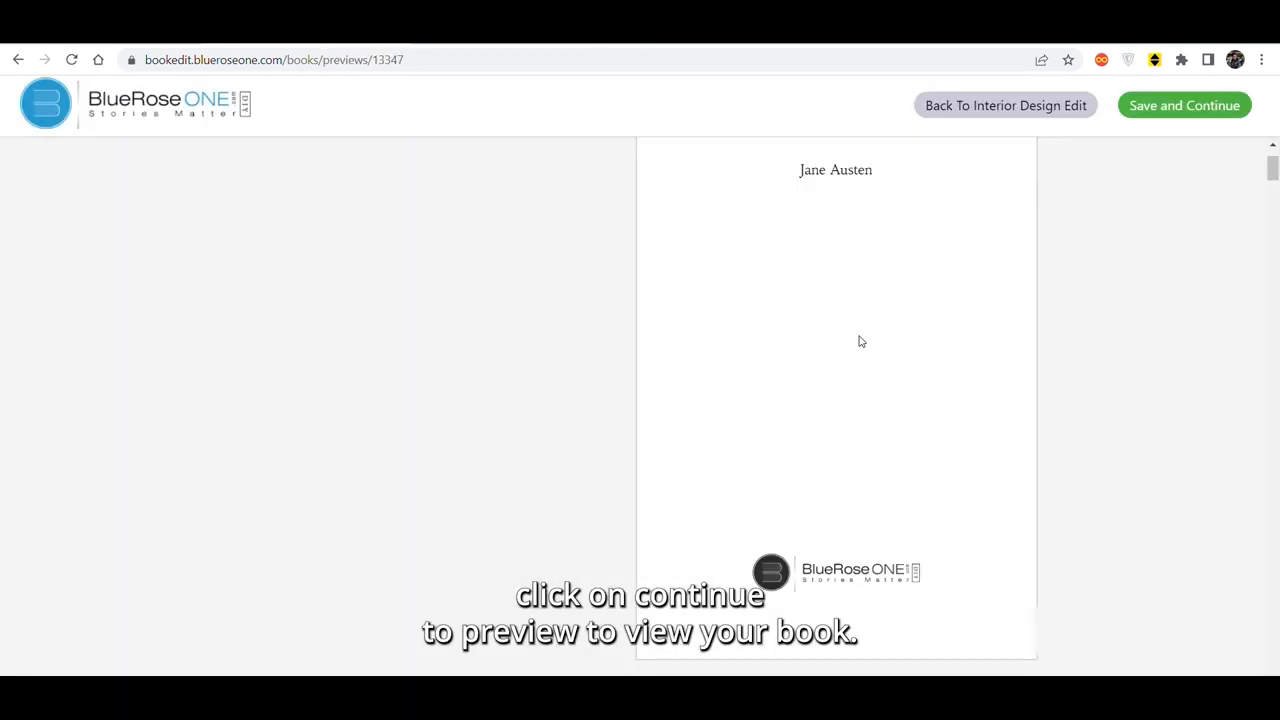
scroll("down", 3)
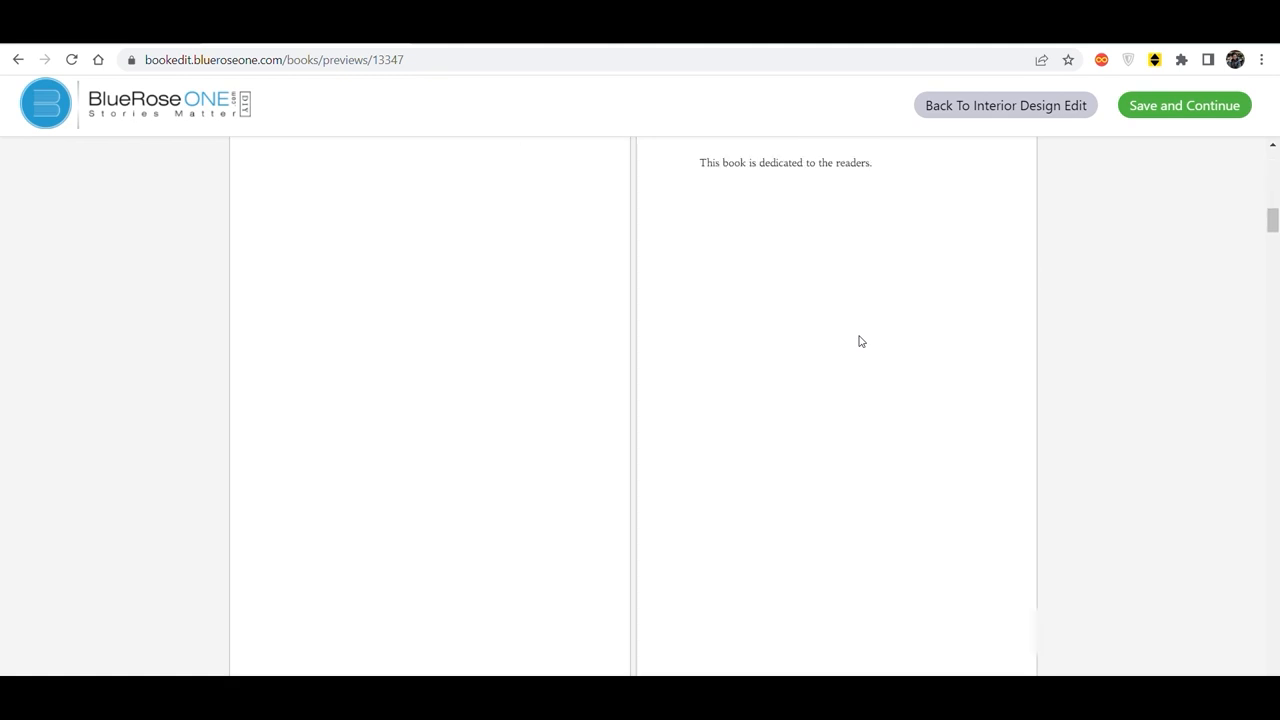
scroll("down", 3)
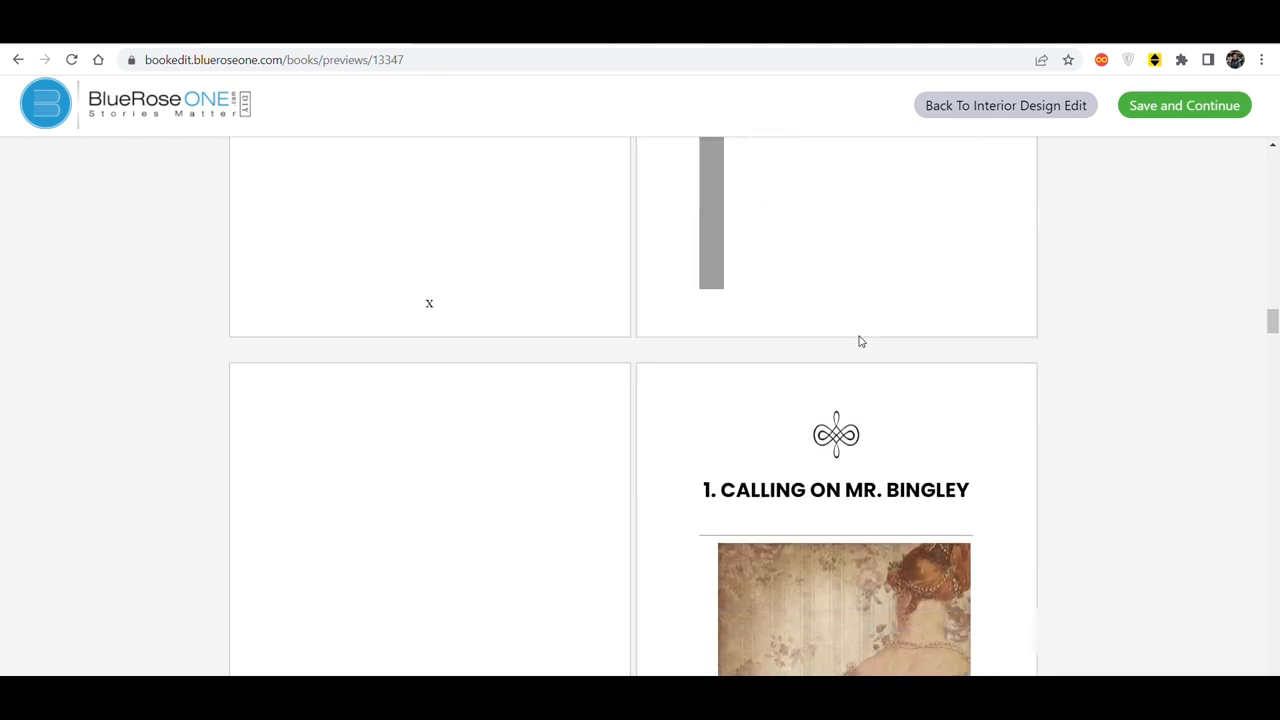
scroll("down", 3)
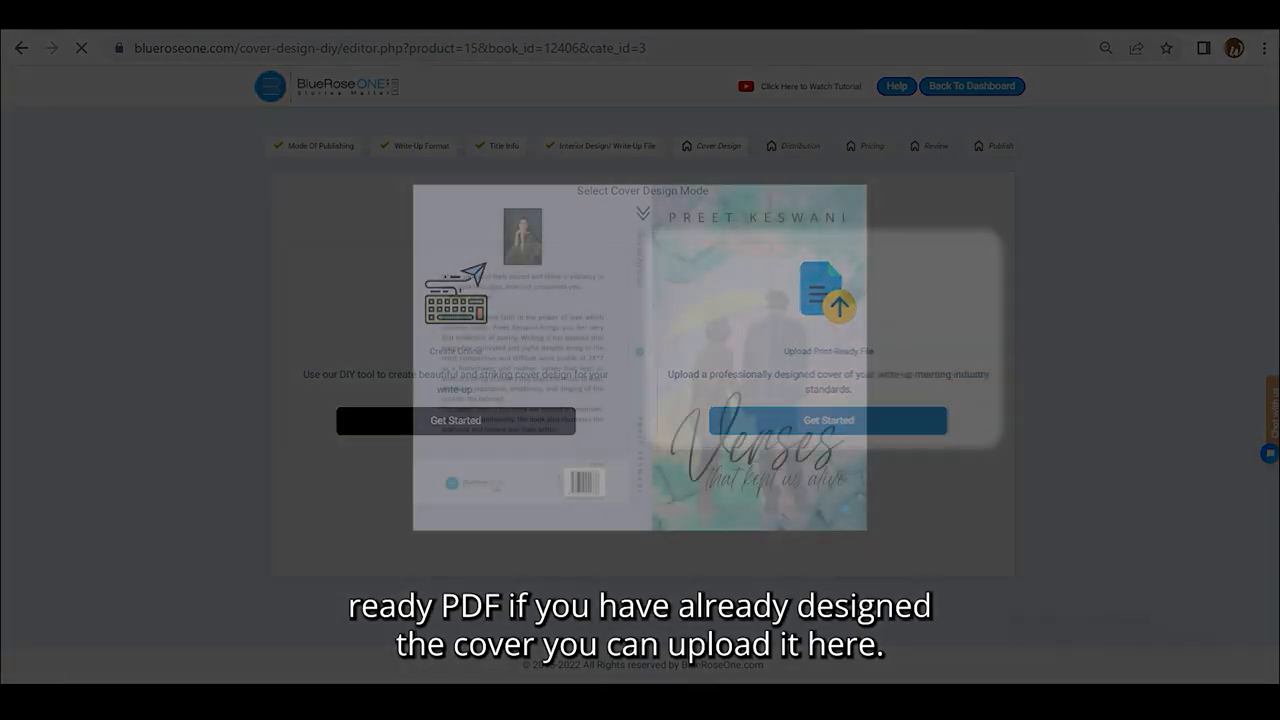
Start the do-it-yourself cover design tool from the cover design mode choices
left_click(456, 420)
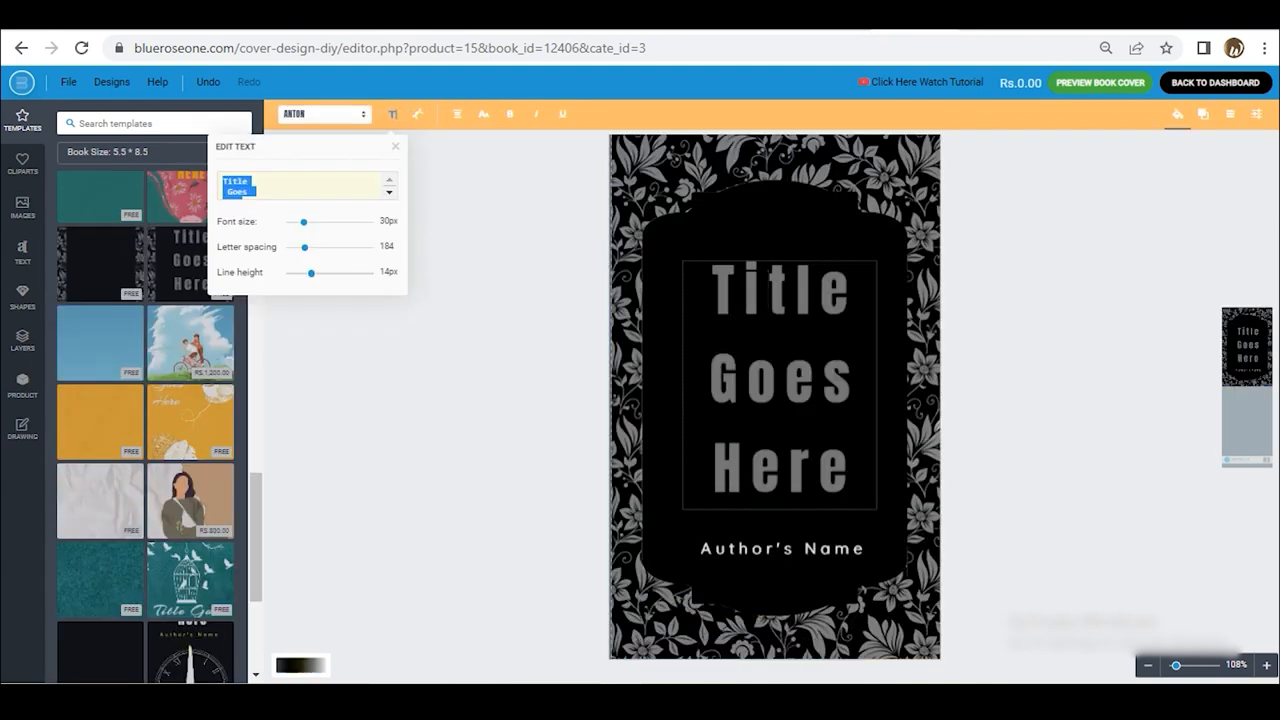
Add the title 'Pride And Prejudice' and a portrait image to the cover, then preview the finished cover
type("Pride And Prejudice")
left_click(780, 548)
type("Jane Austen")
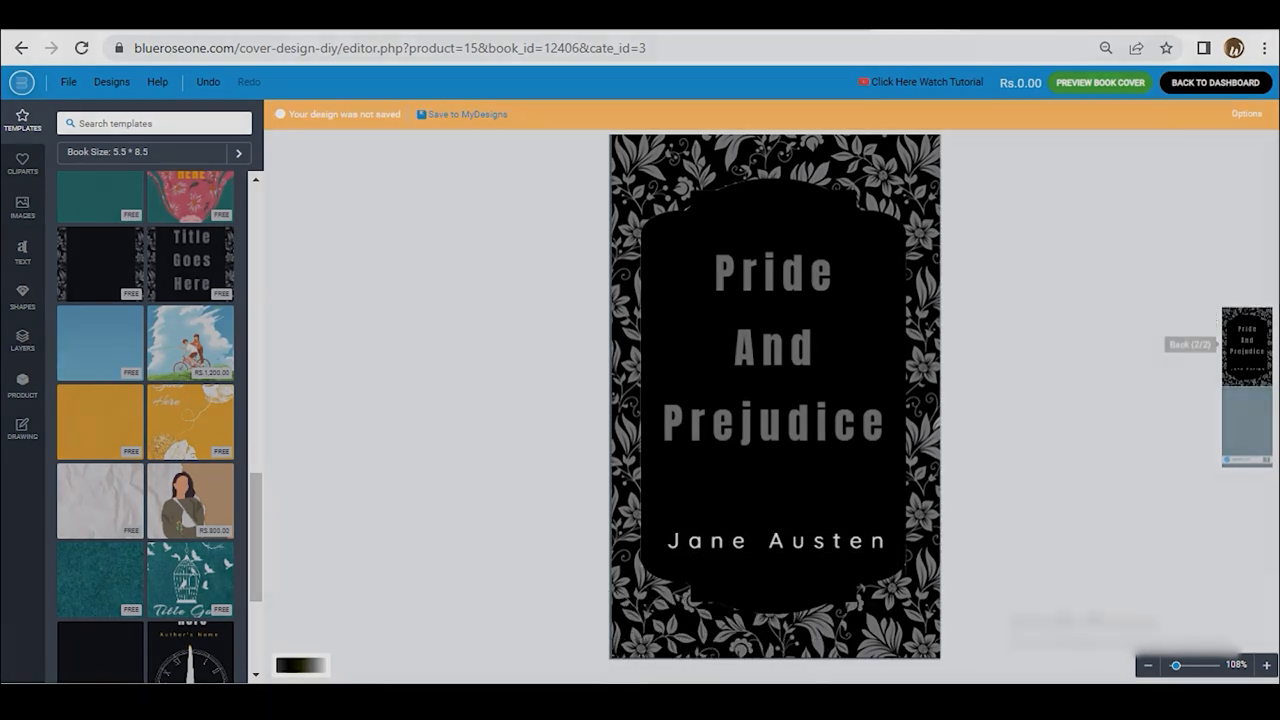
left_click(22, 206)
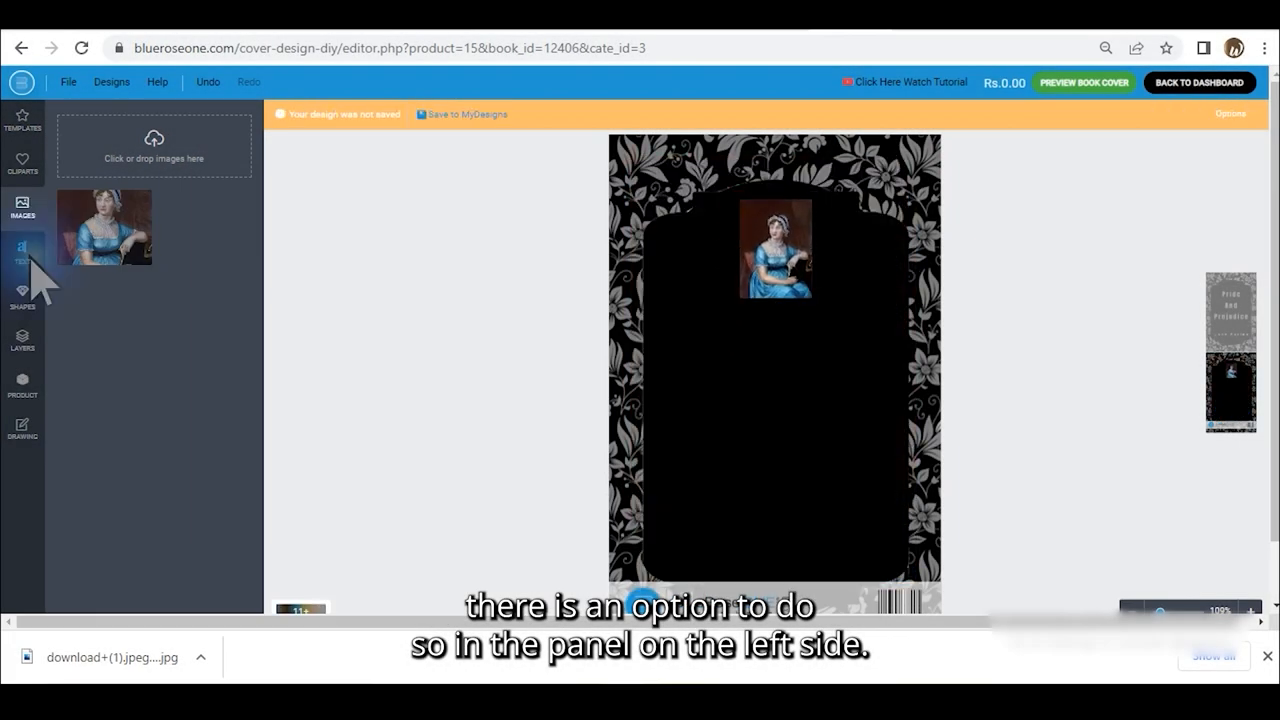
left_click(24, 248)
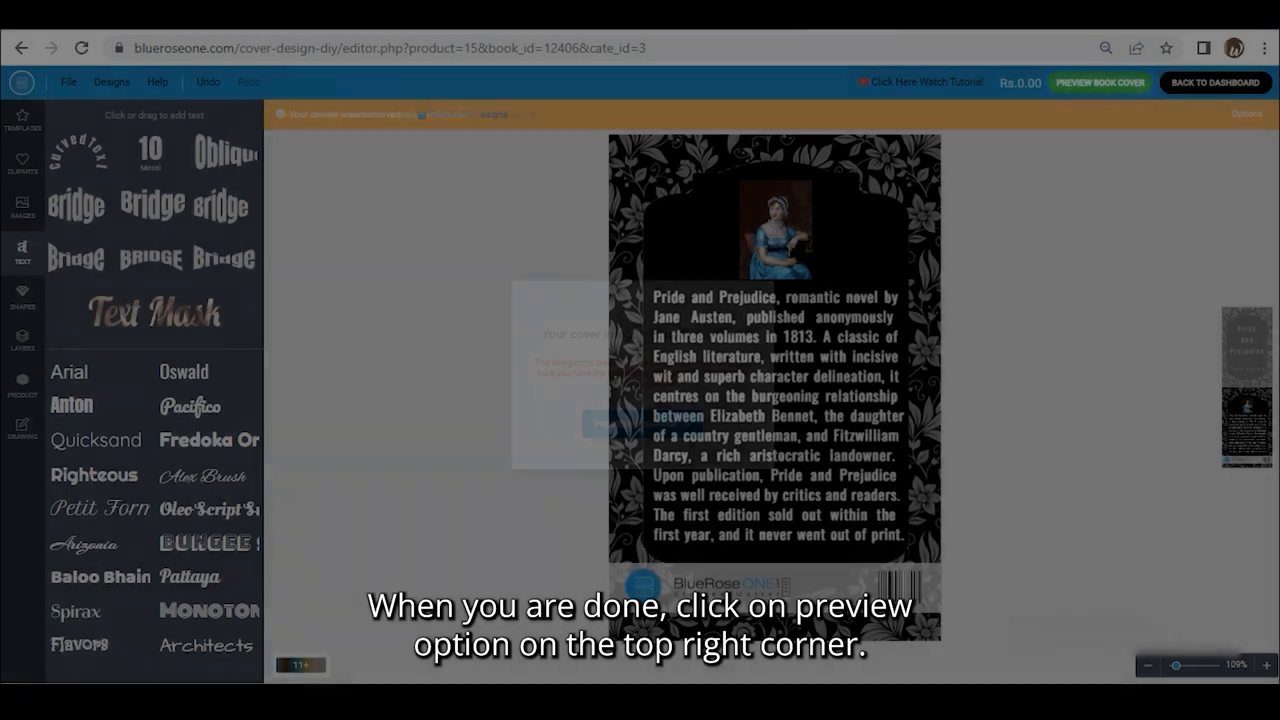
left_click(1100, 82)
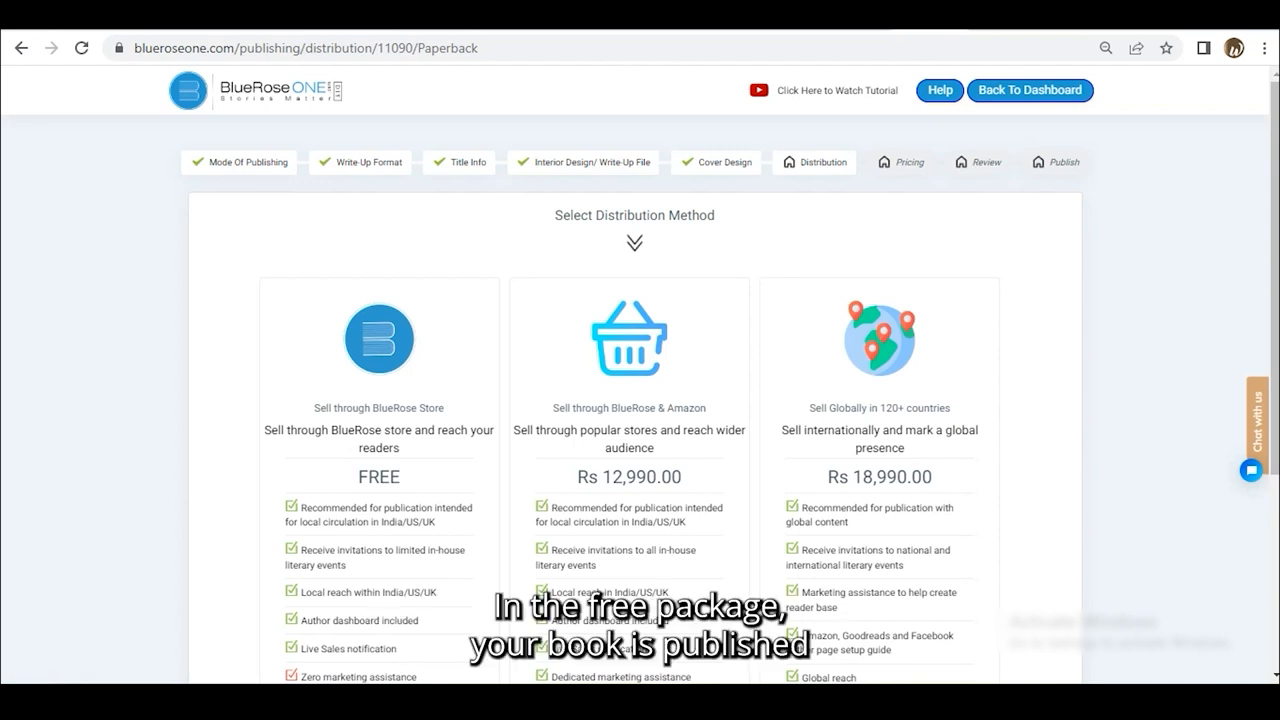
Choose Sell Globally in 120+ countries, have an ISBN assigned, and apply for copyright
scroll("down", 3)
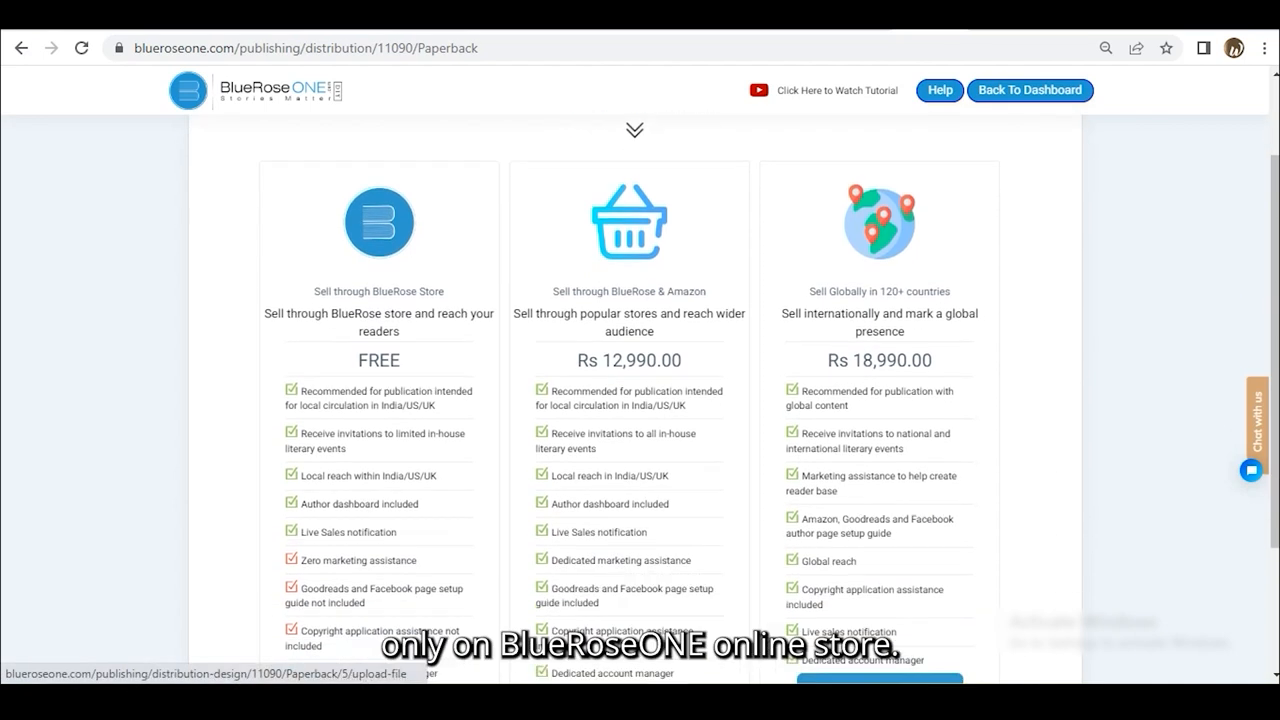
scroll("down", 3)
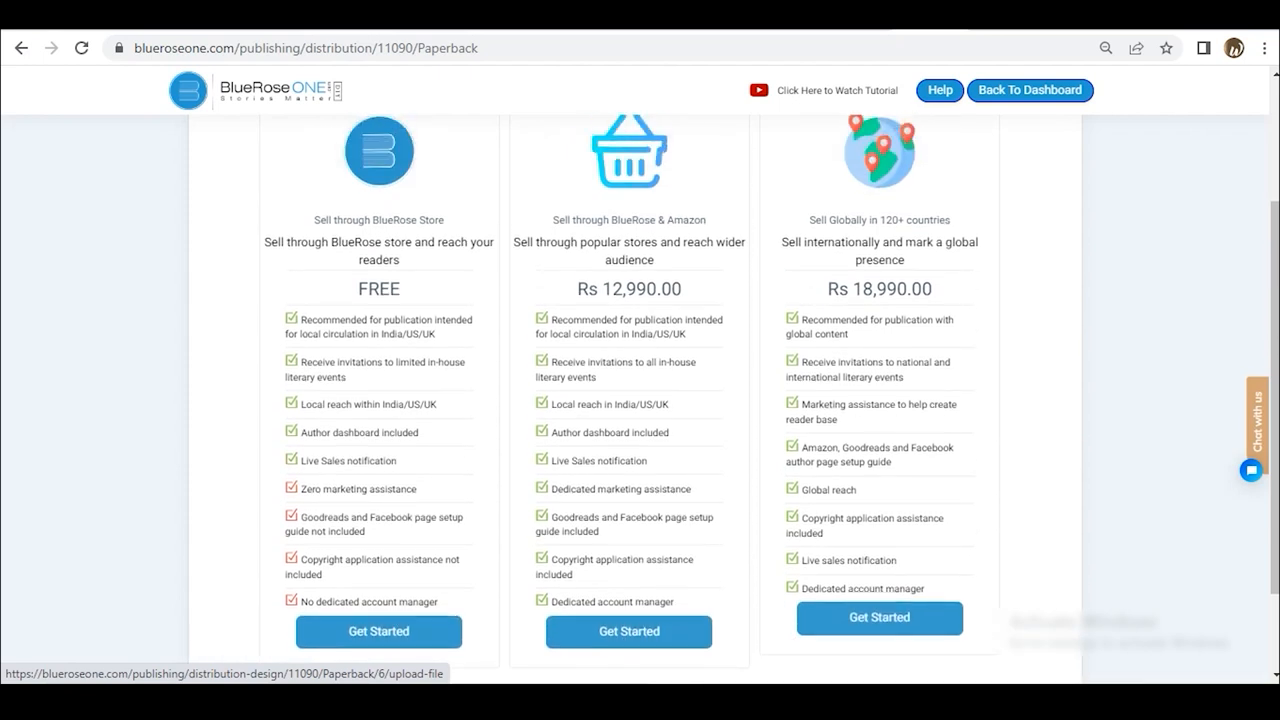
left_click(880, 616)
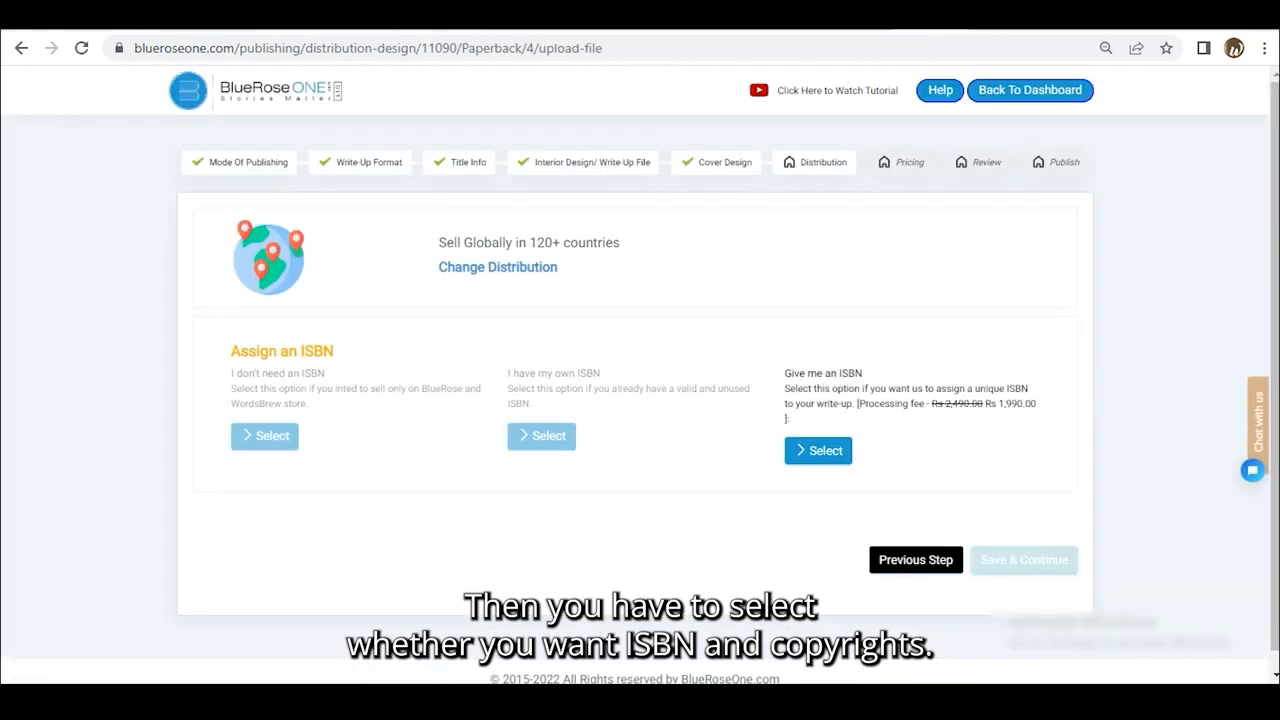
left_click(818, 450)
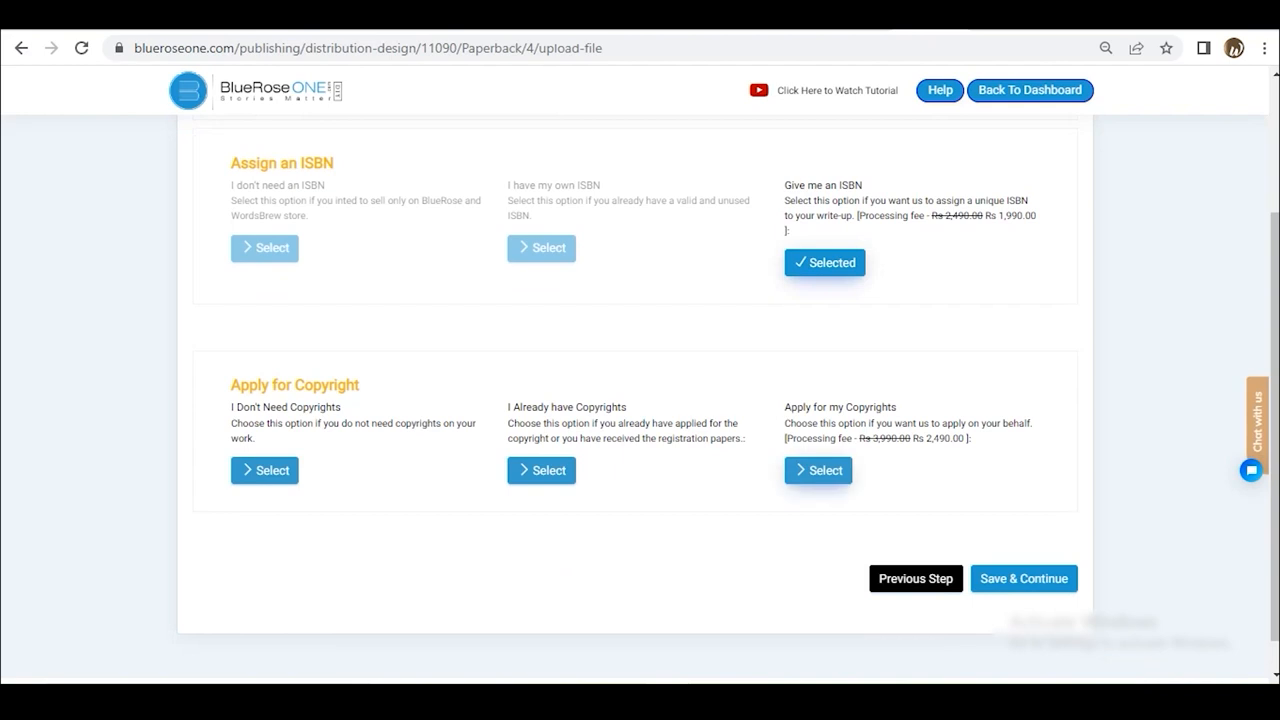
left_click(1024, 578)
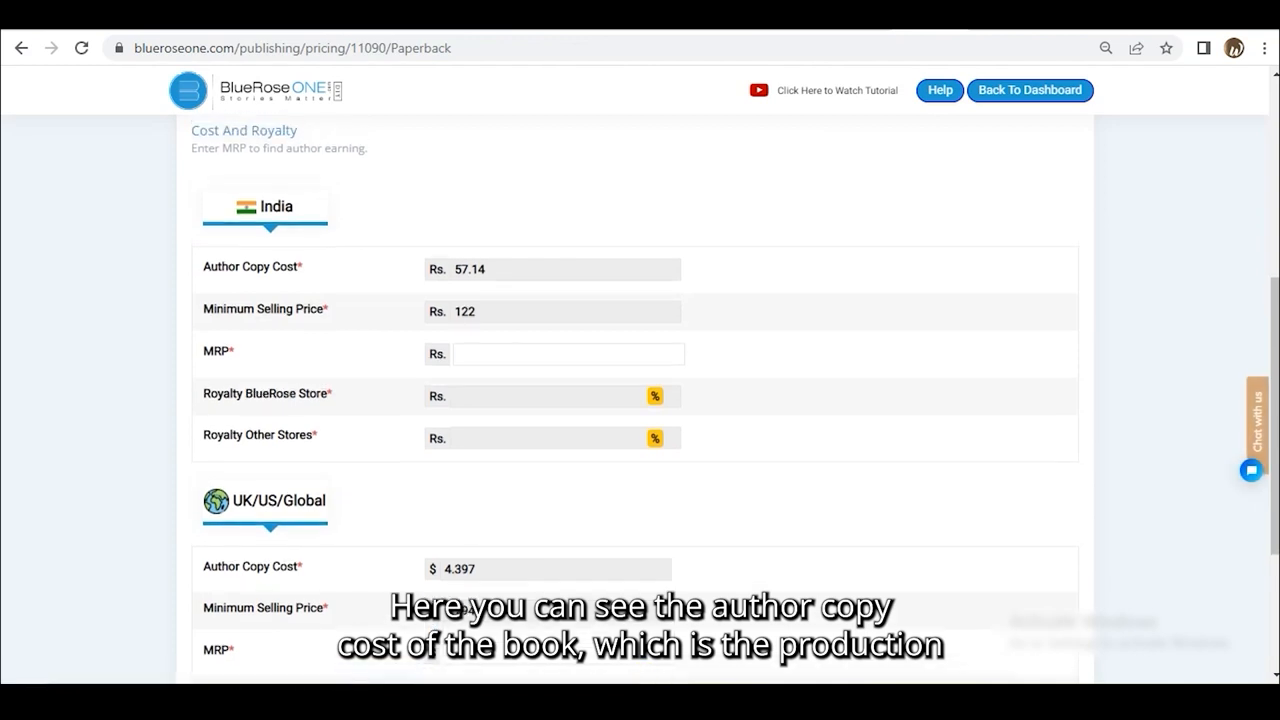
Set the India MRP to 150 and the UK/US/Global MRP to 12 under Cost And Royalty, then save the pricing
scroll("up", 3)
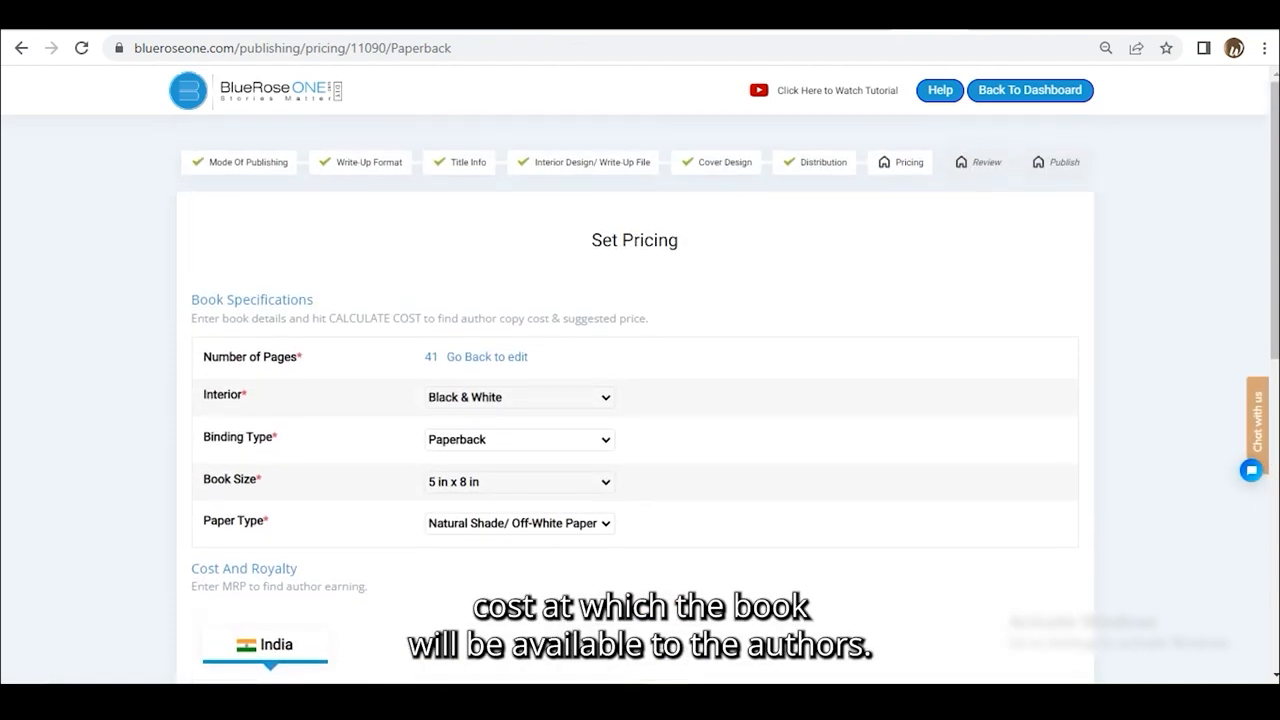
scroll("down", 3)
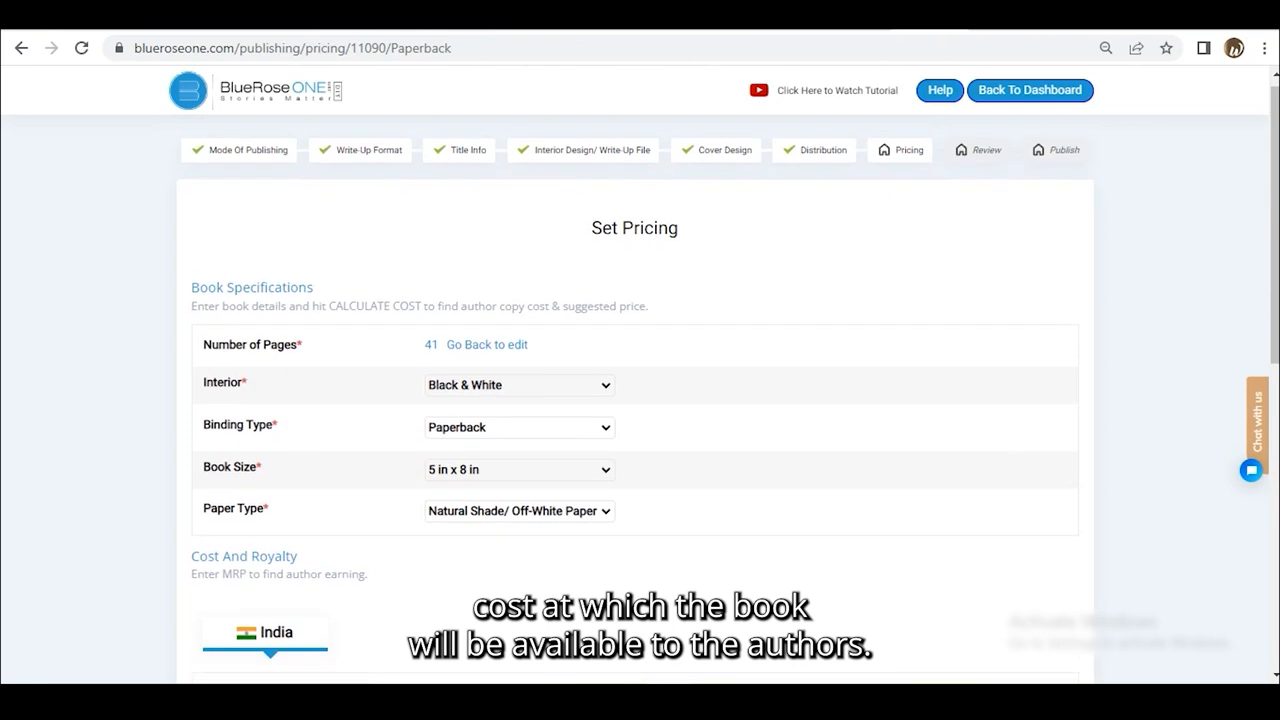
scroll("down", 3)
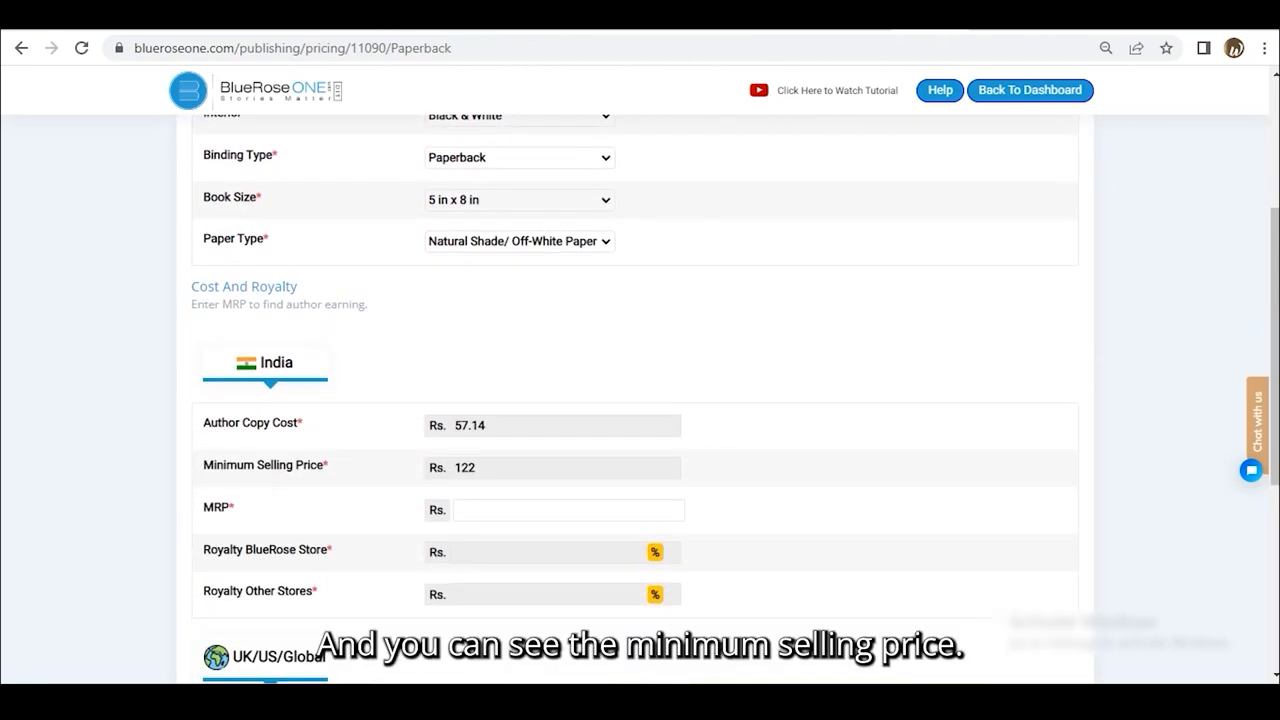
type("150")
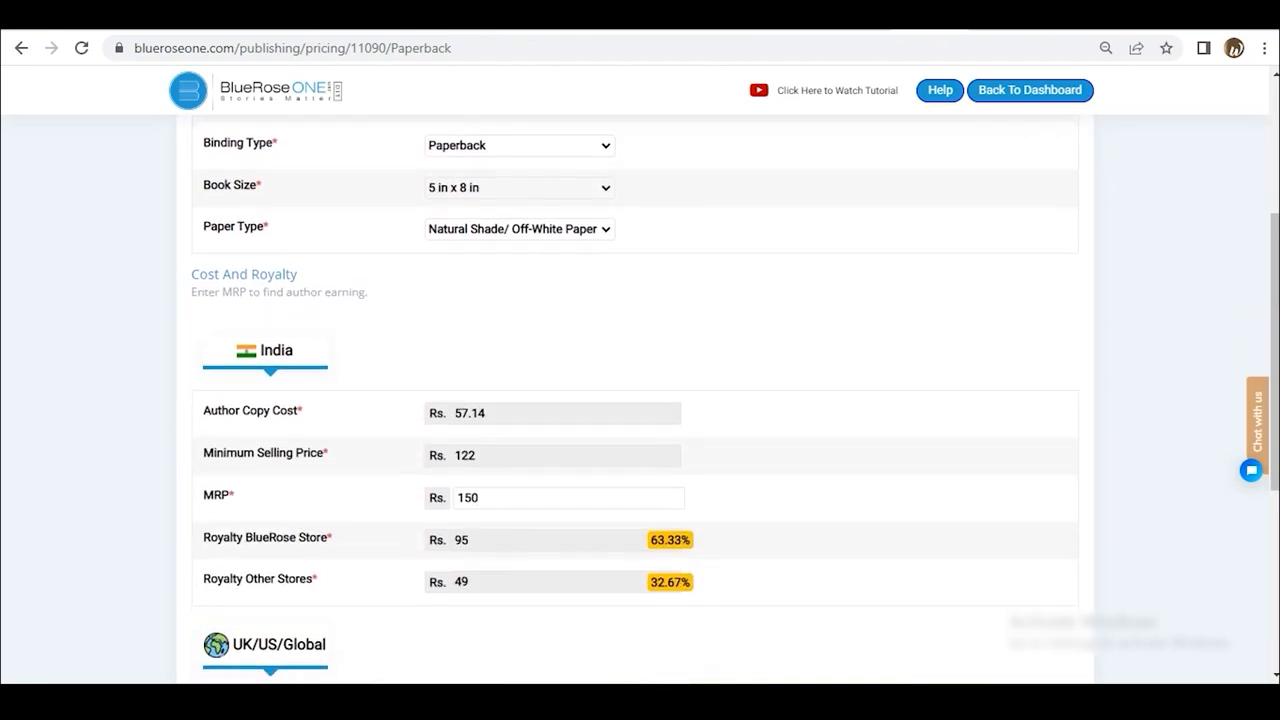
scroll("down", 3)
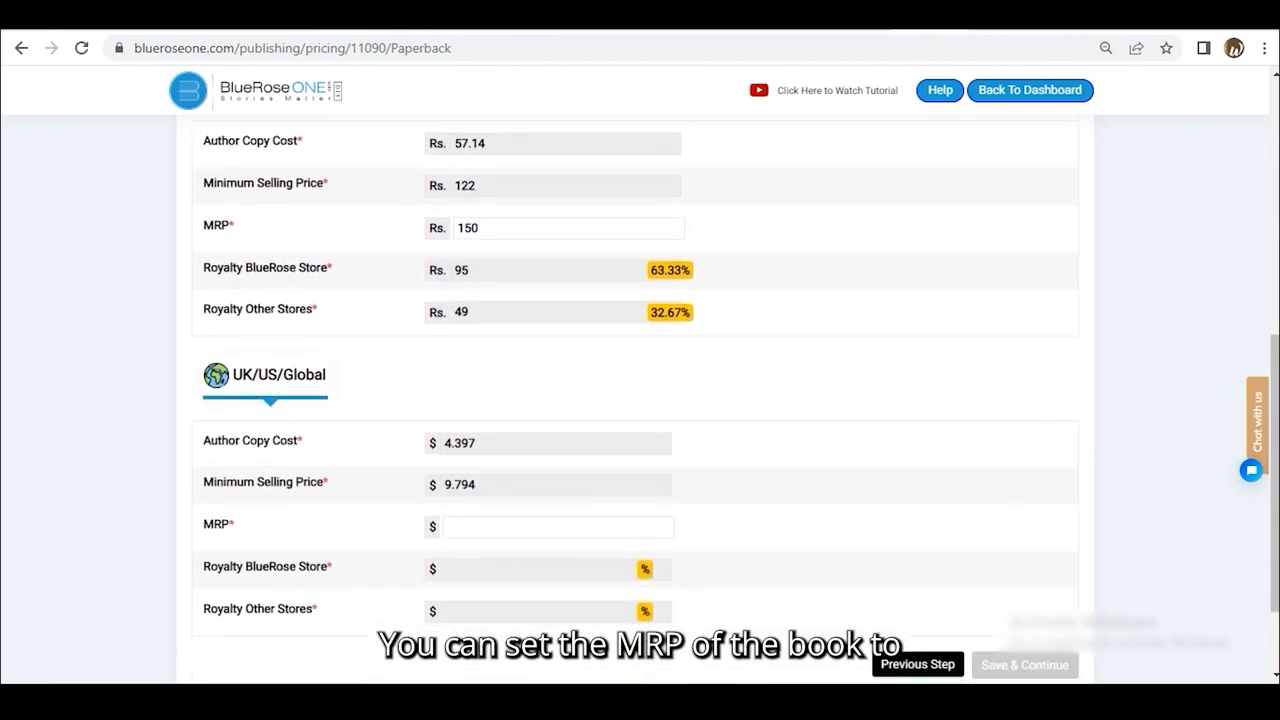
type("12")
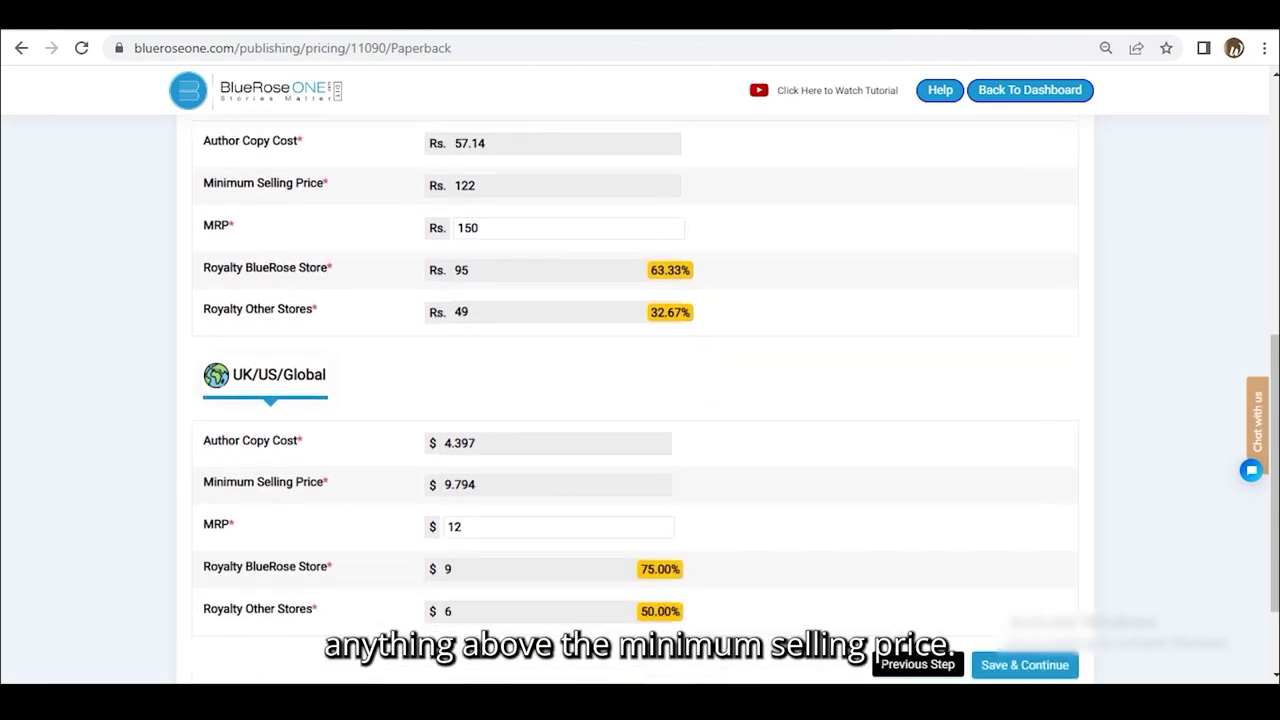
scroll("down", 3)
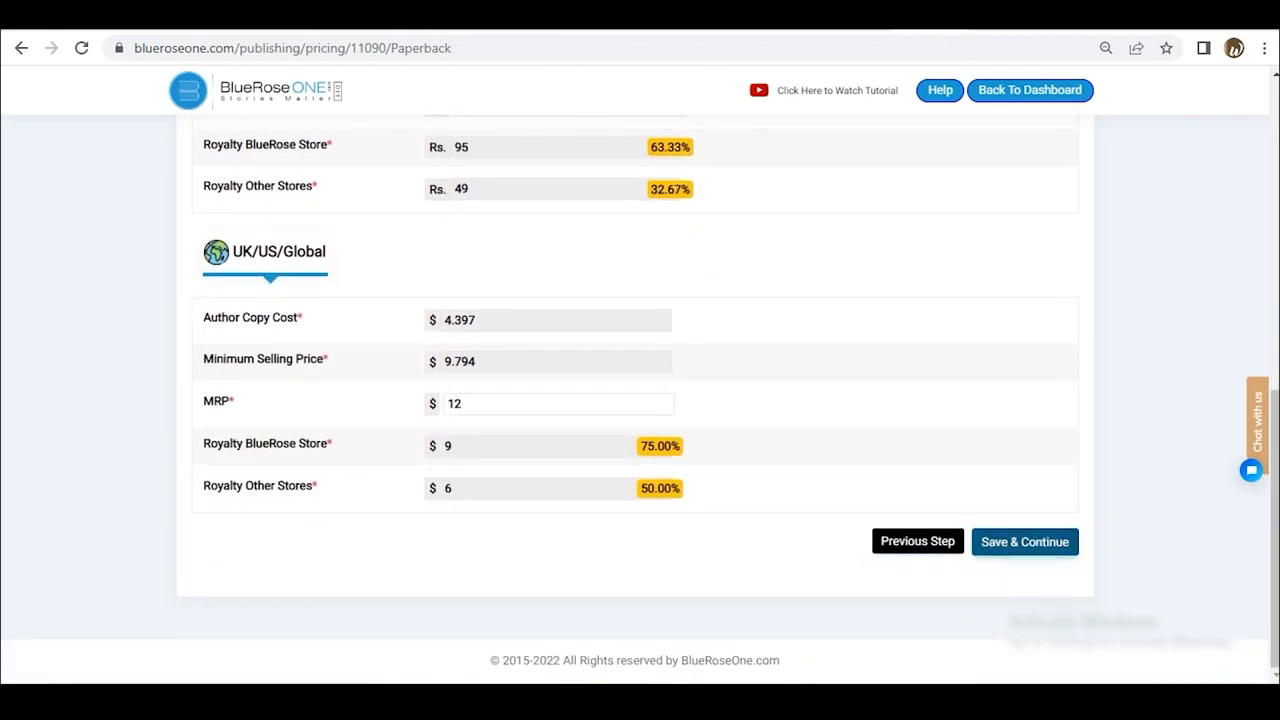
left_click(1024, 540)
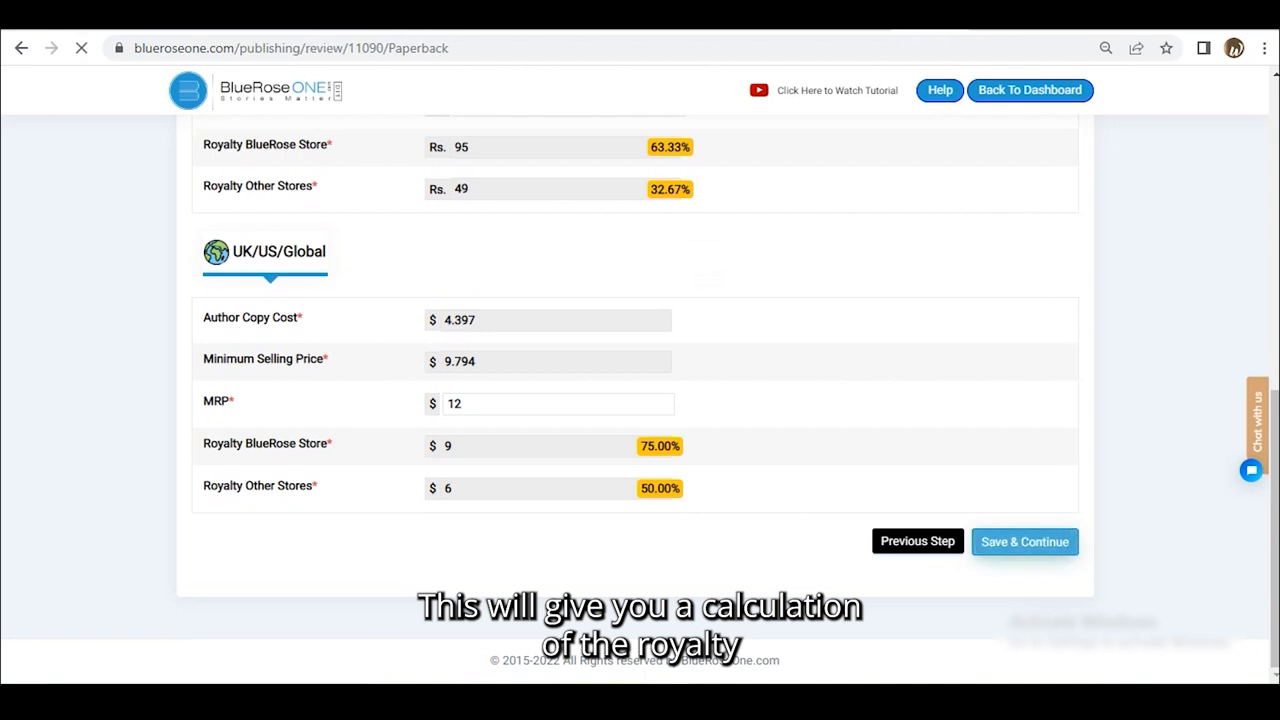
Review the submission summary down to the Total Payable of Rs 23,470 and agree to the publishing agreement
left_click(1024, 540)
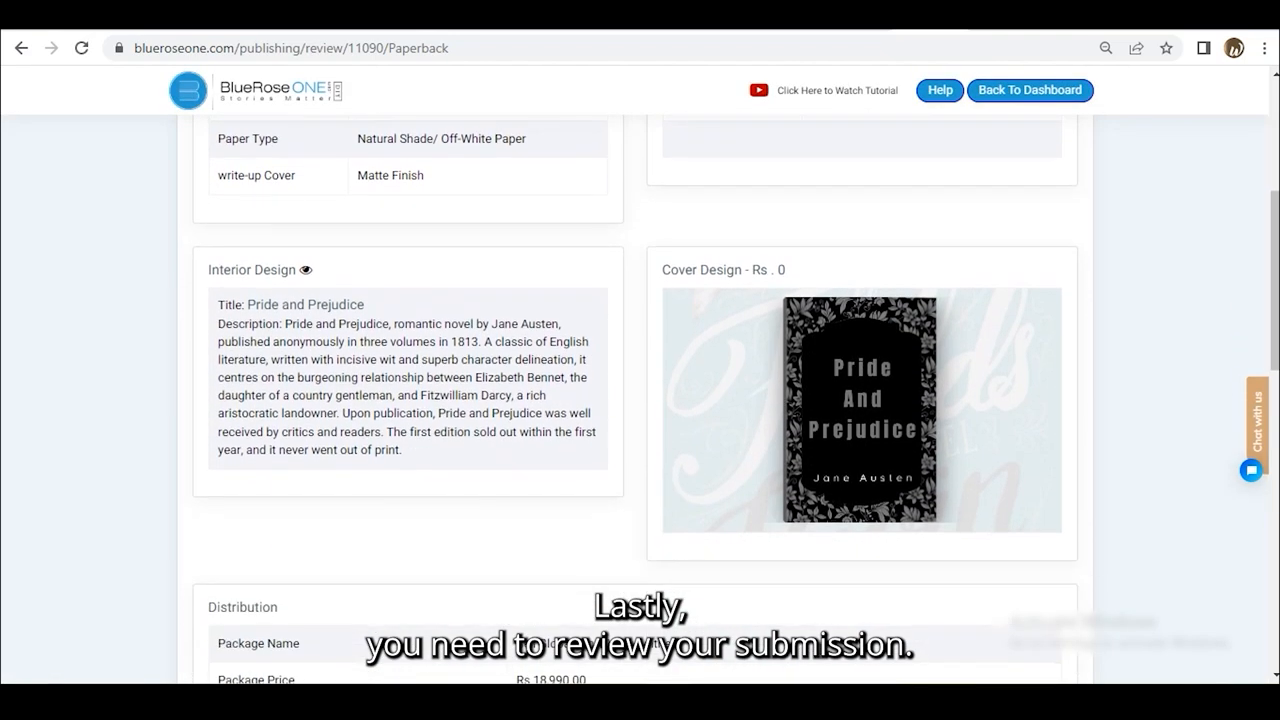
scroll("down", 3)
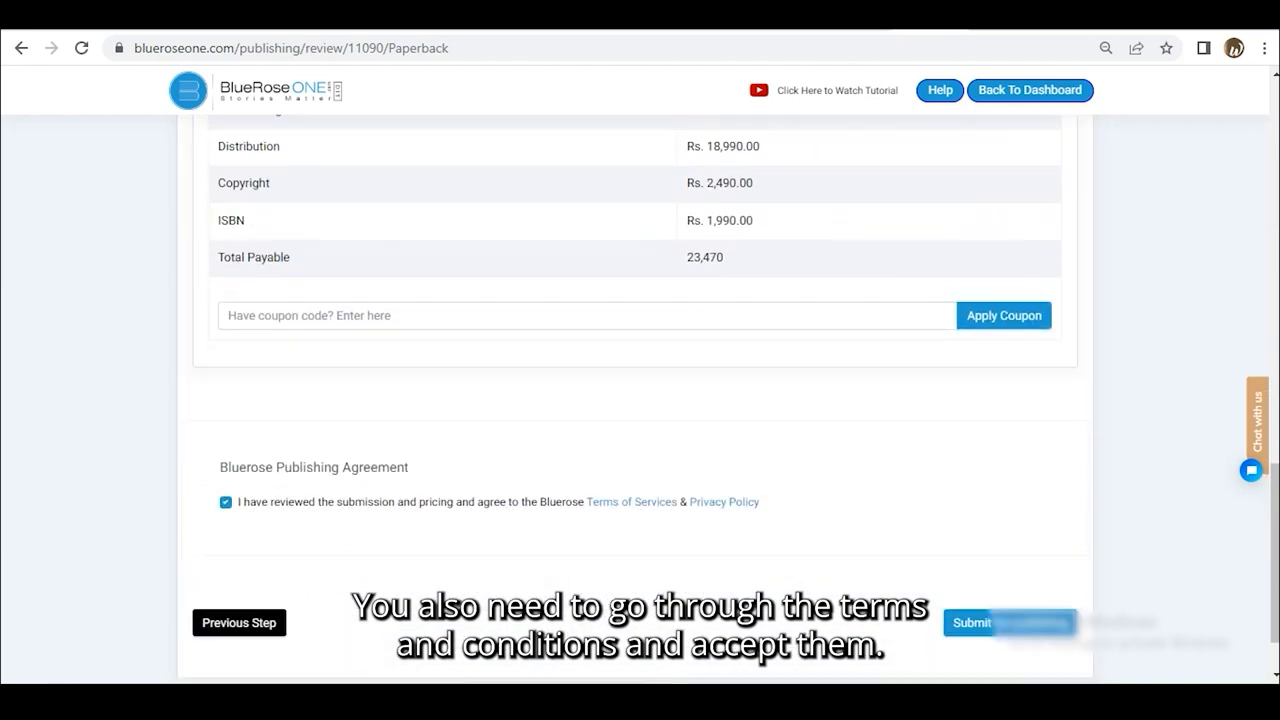
Read the Terms of Services, then submit the Pride and Prejudice paperback for publishing
left_click(632, 500)
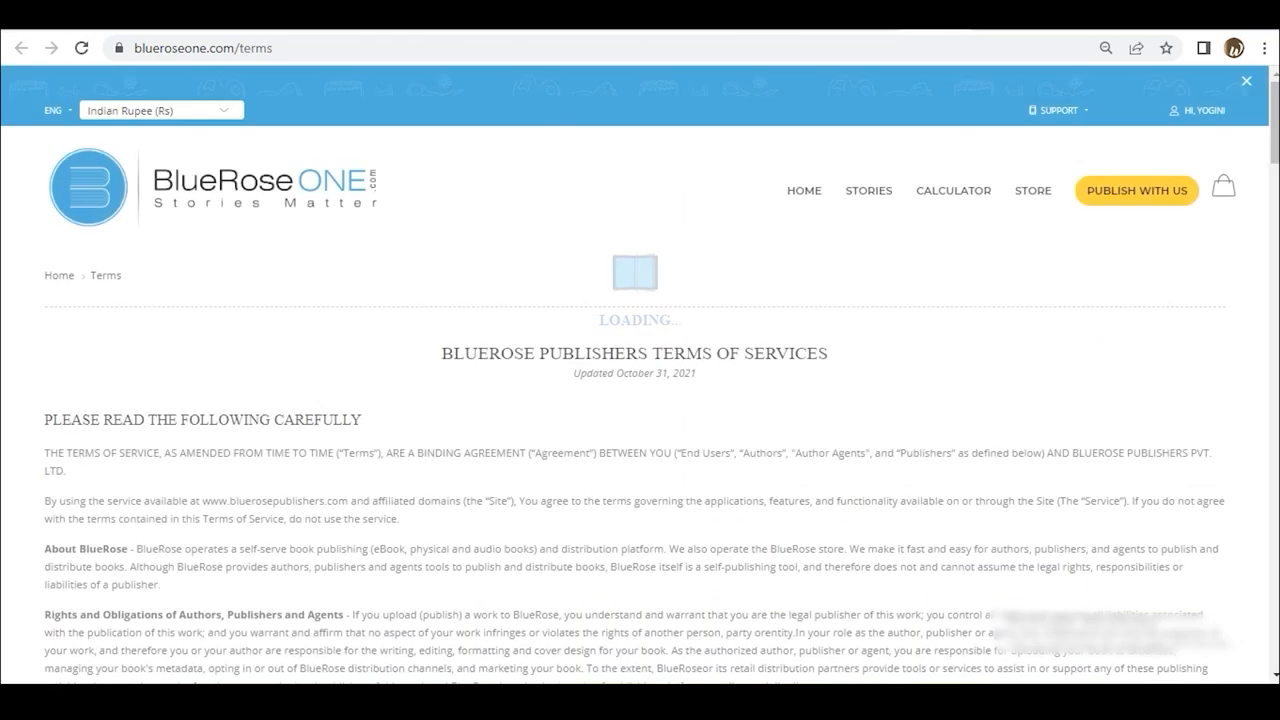
scroll("down", 3)
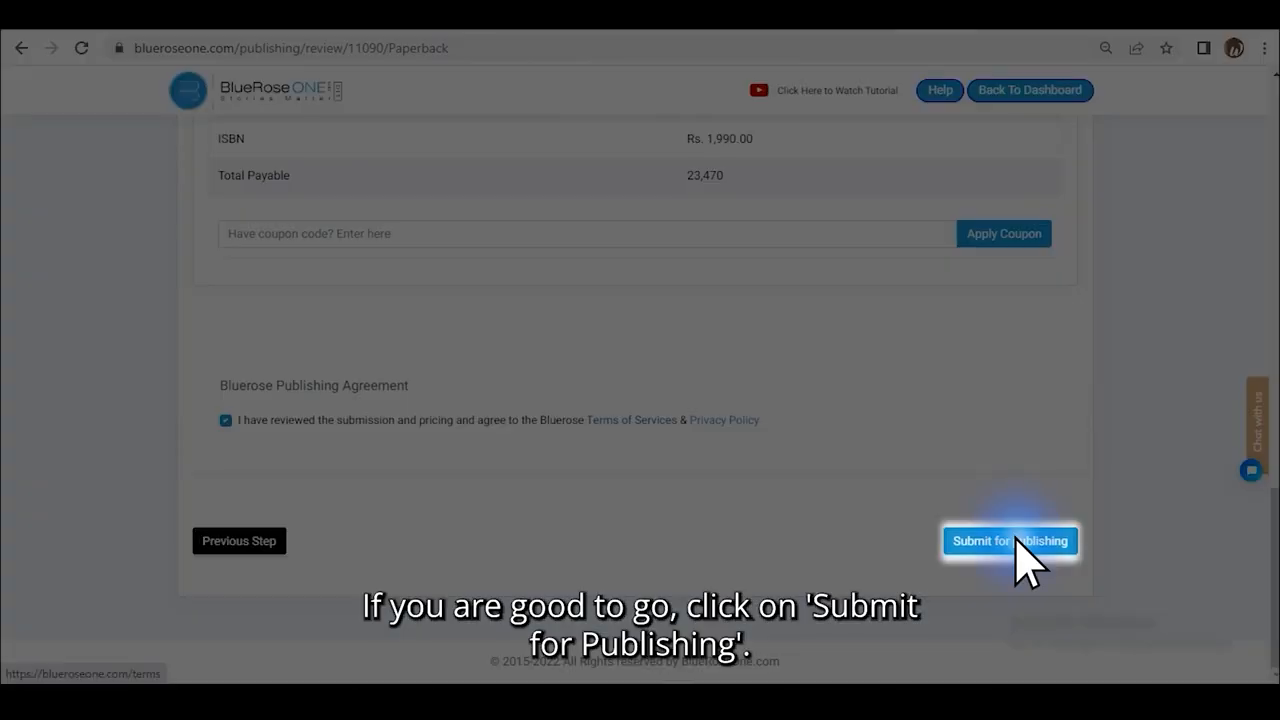
left_click(1010, 540)
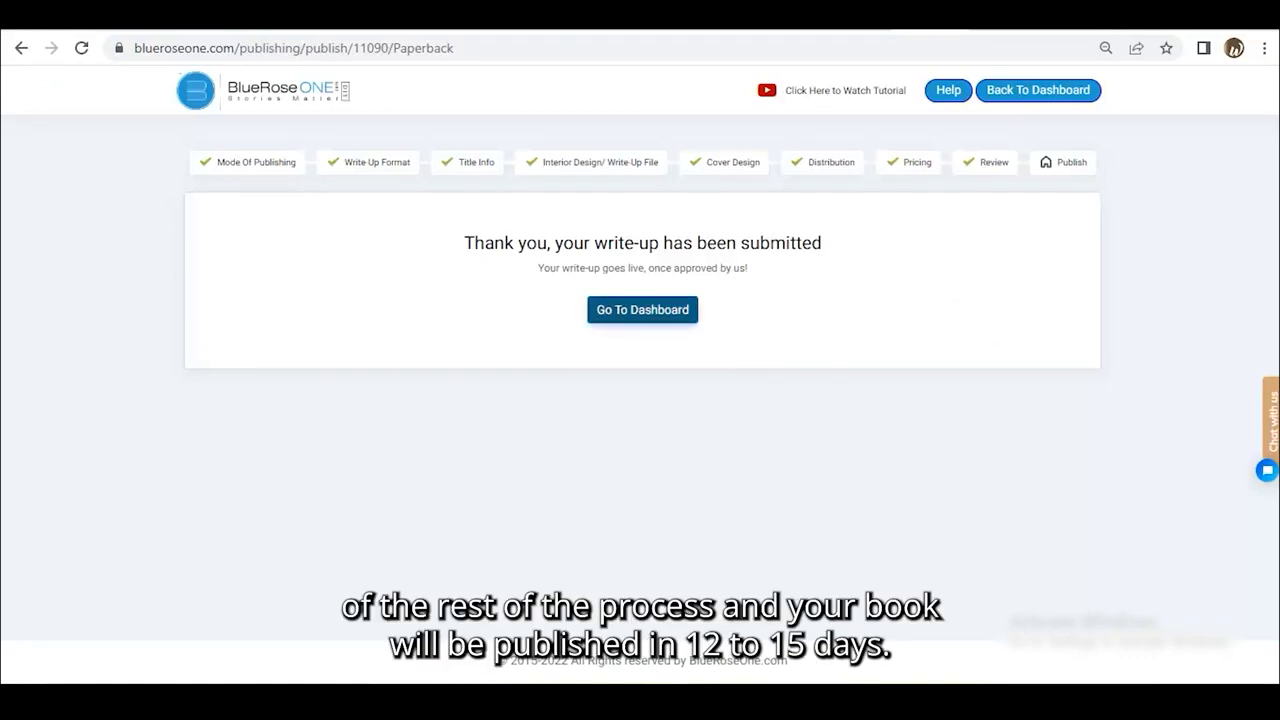
mouse_move(642, 308)
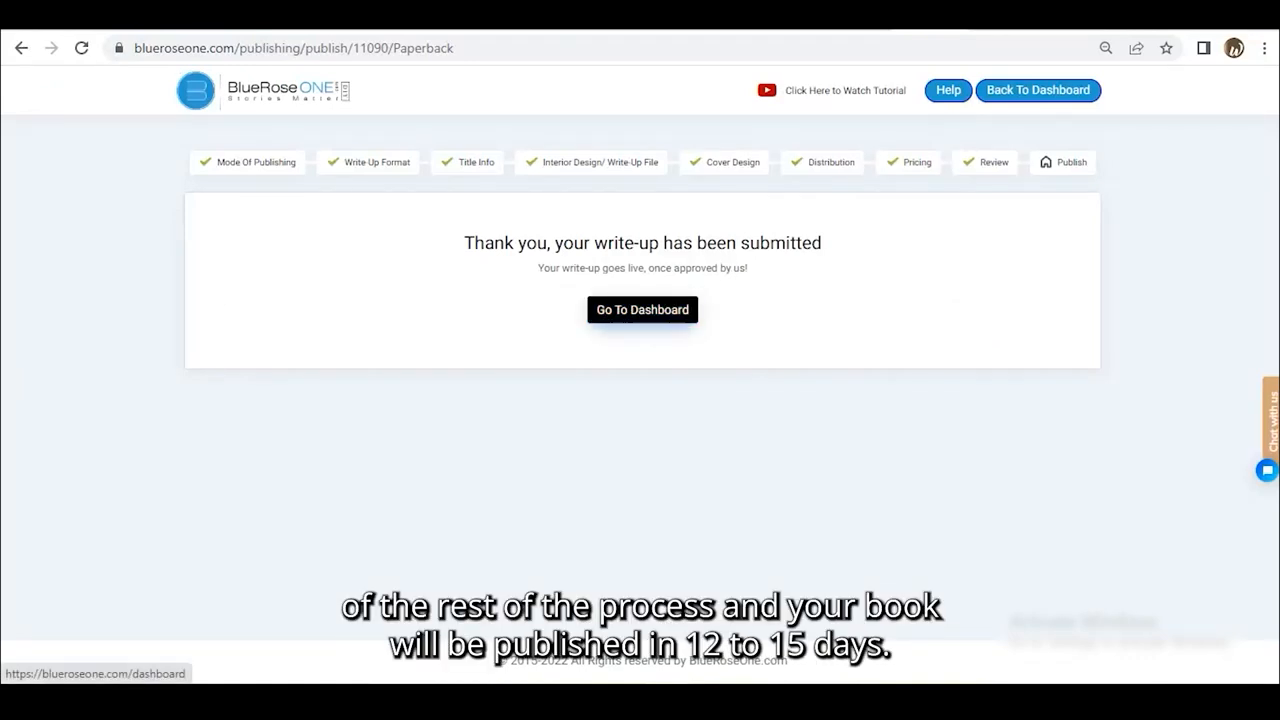